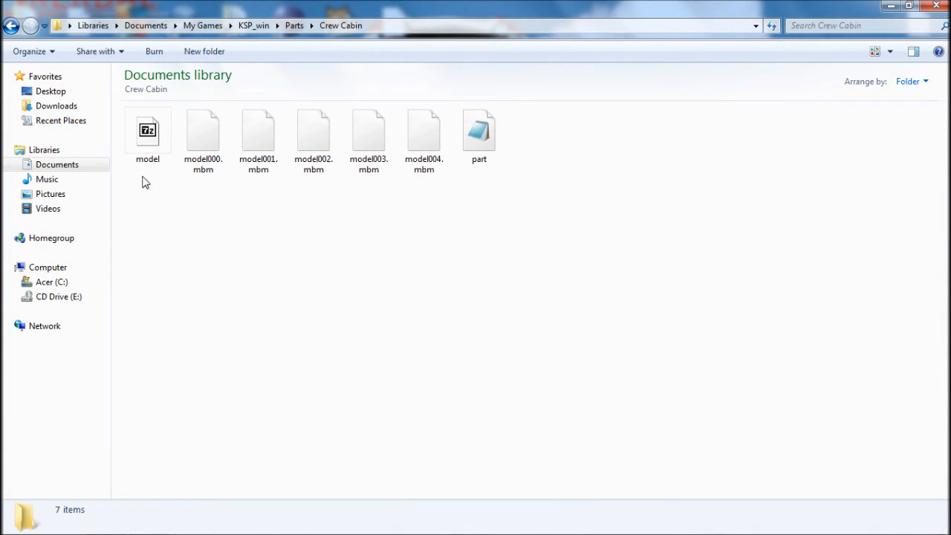
{"action": "mouse_move", "coordinate": [446, 196]}
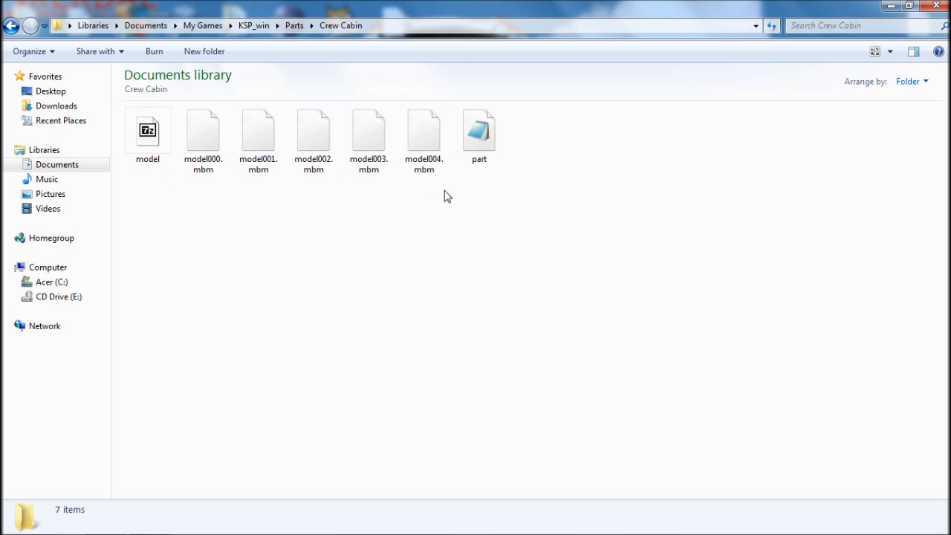
Step: Go back up from Crew Cabin to the Parts folder and pick the Mk1-2Pod folder
{"action": "left_click", "coordinate": [424, 134]}
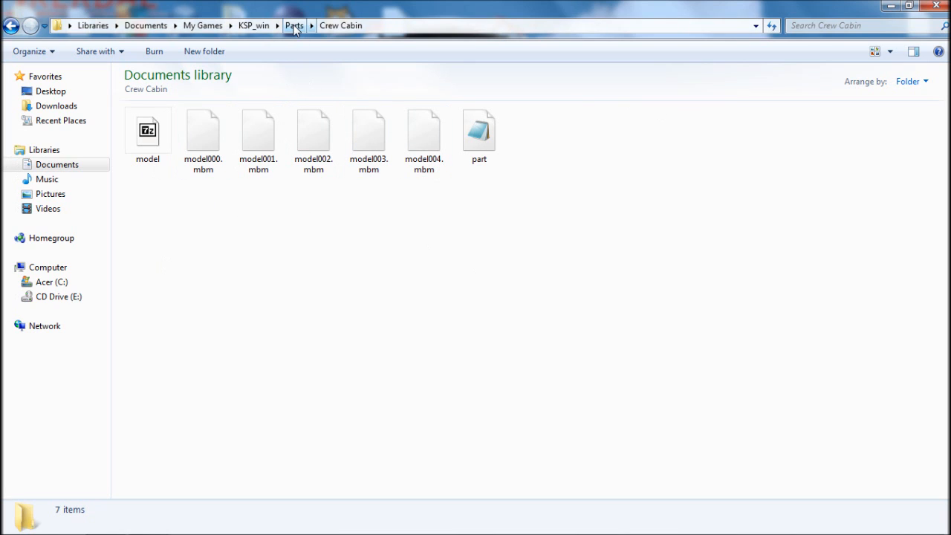
{"action": "left_click", "coordinate": [293, 25]}
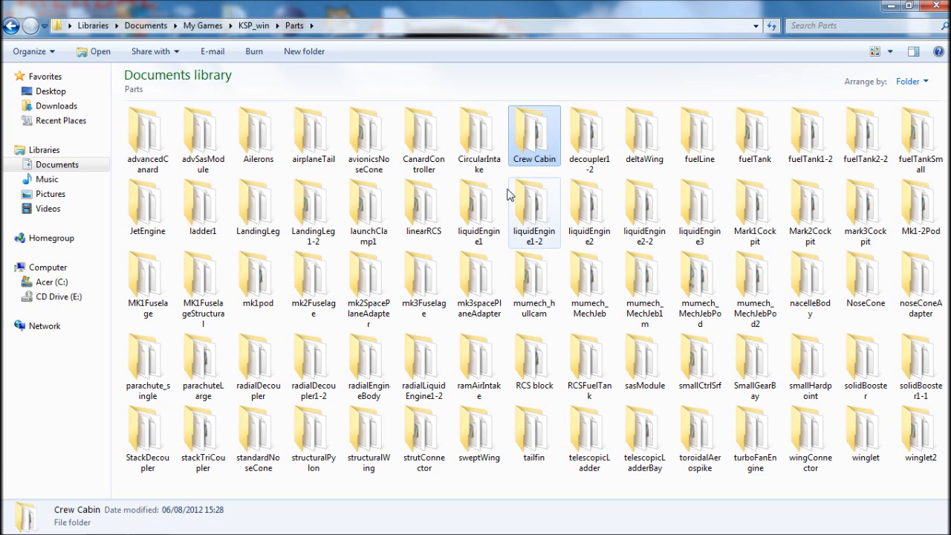
{"action": "mouse_move", "coordinate": [421, 329]}
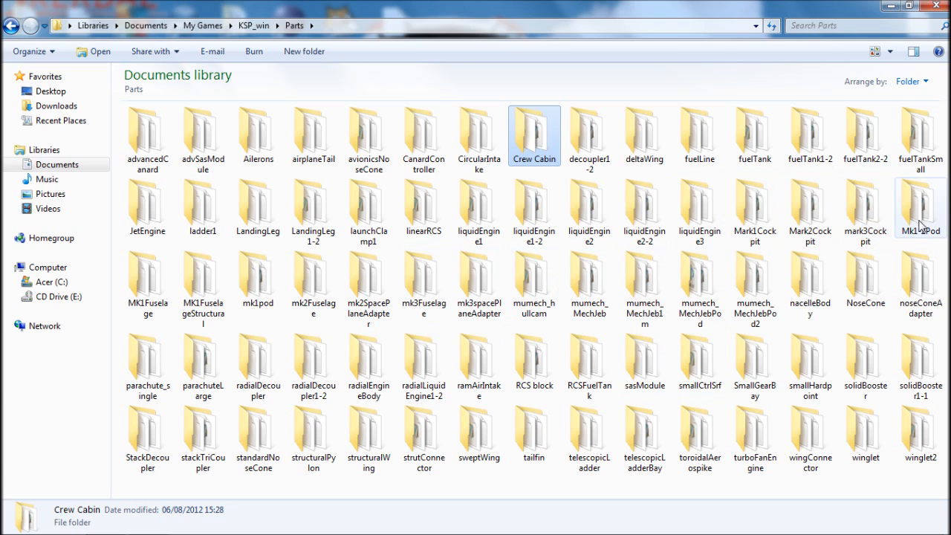
{"action": "mouse_move", "coordinate": [918, 238]}
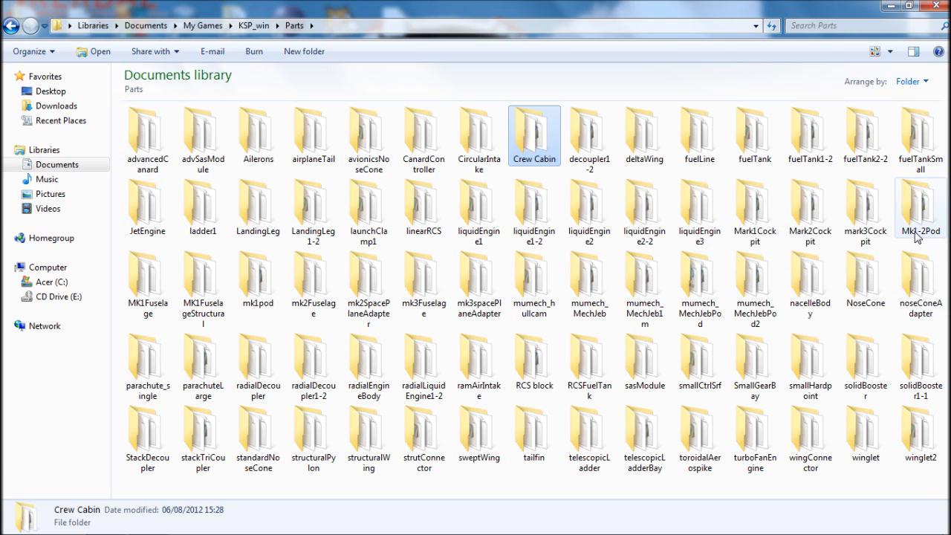
{"action": "mouse_move", "coordinate": [919, 210]}
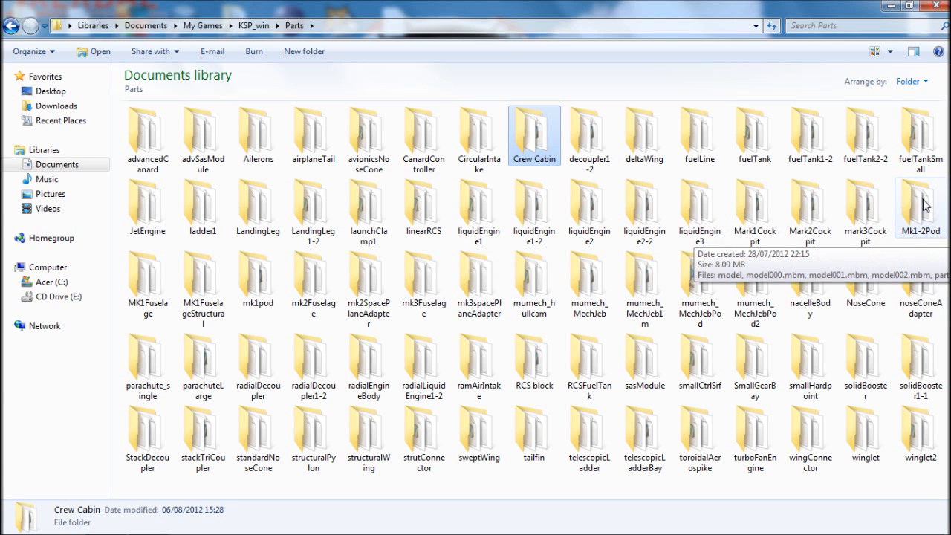
{"action": "left_click", "coordinate": [920, 208]}
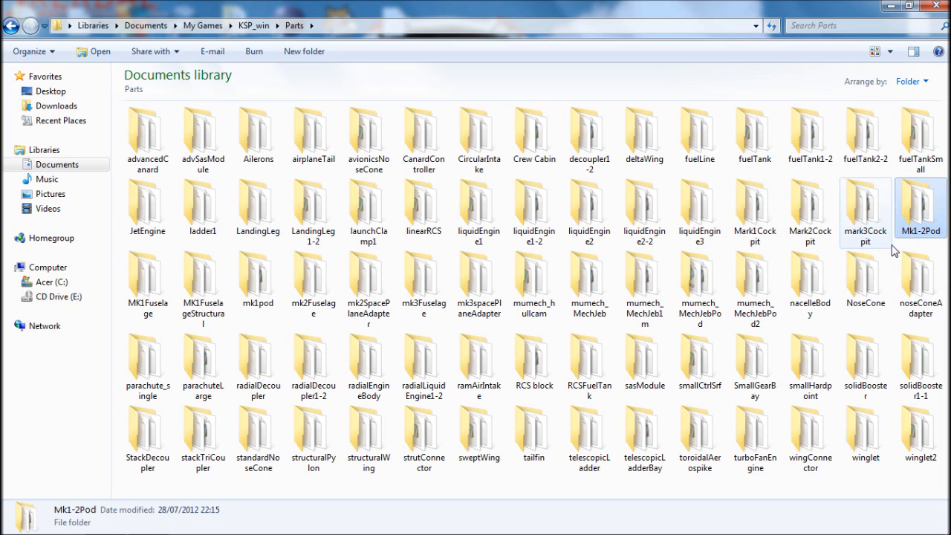
{"action": "mouse_move", "coordinate": [919, 201]}
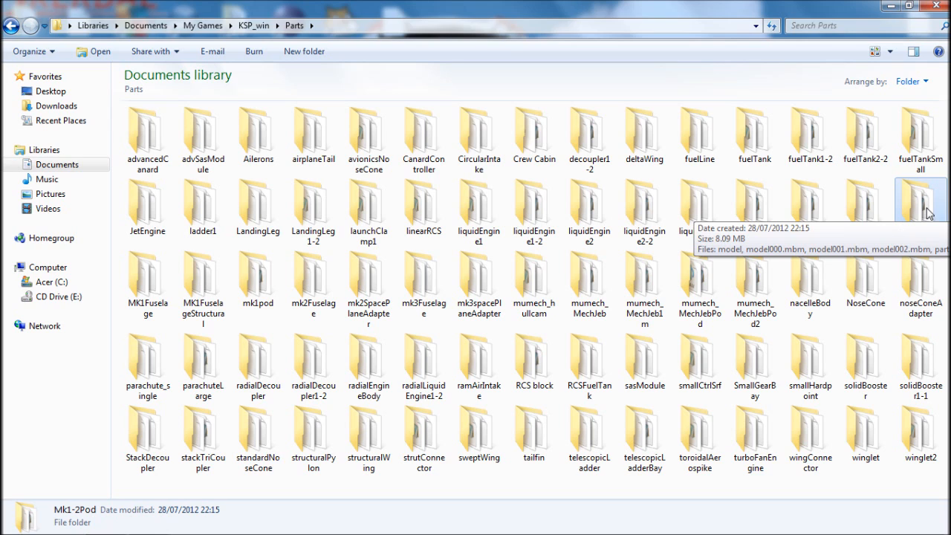
{"action": "mouse_move", "coordinate": [912, 225]}
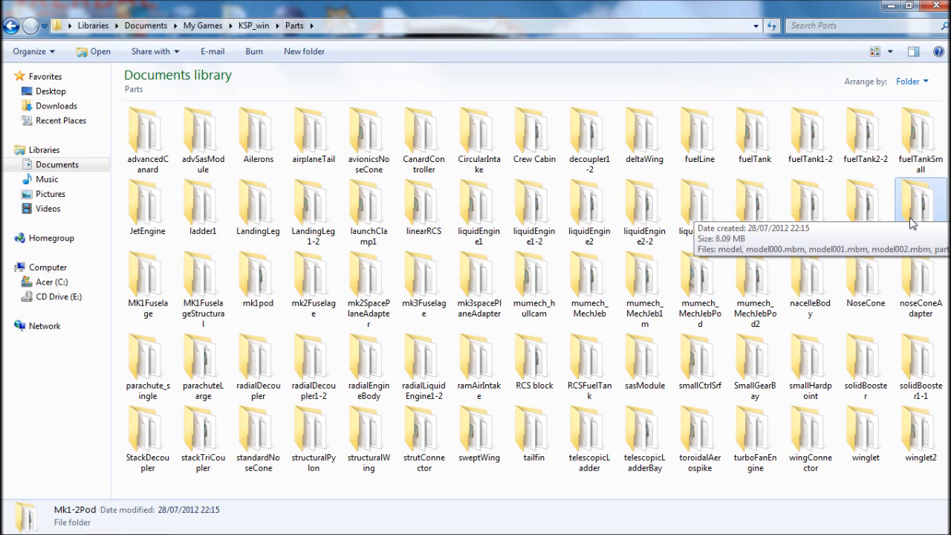
{"action": "mouse_move", "coordinate": [895, 228]}
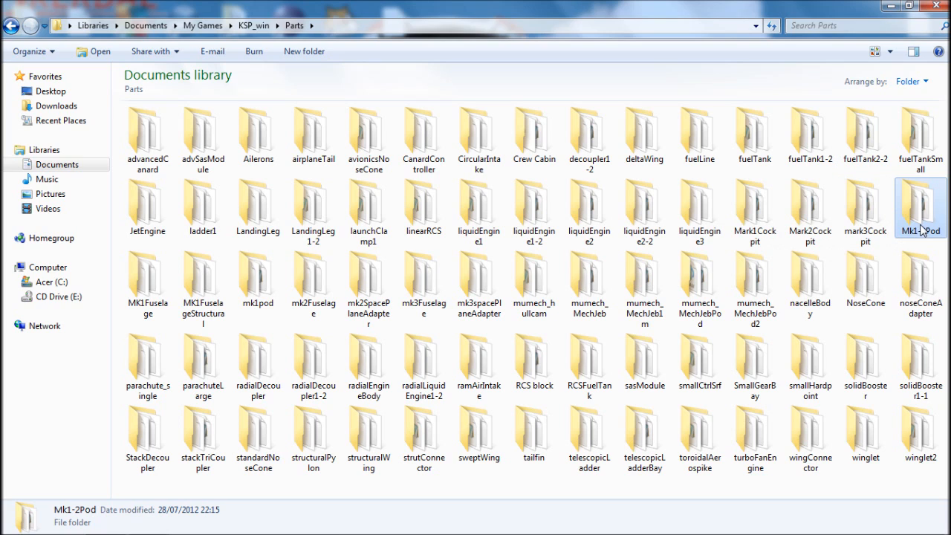
{"action": "mouse_move", "coordinate": [754, 212]}
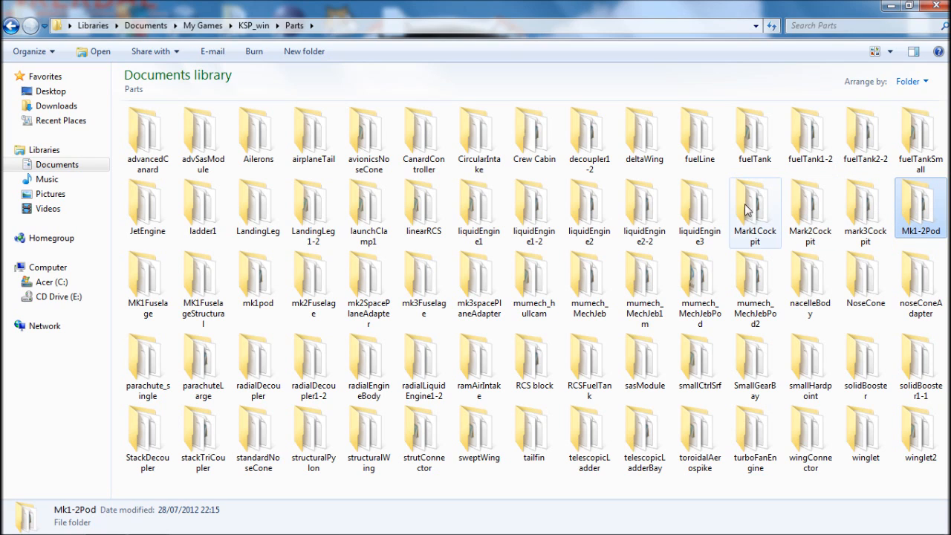
{"action": "mouse_move", "coordinate": [844, 205]}
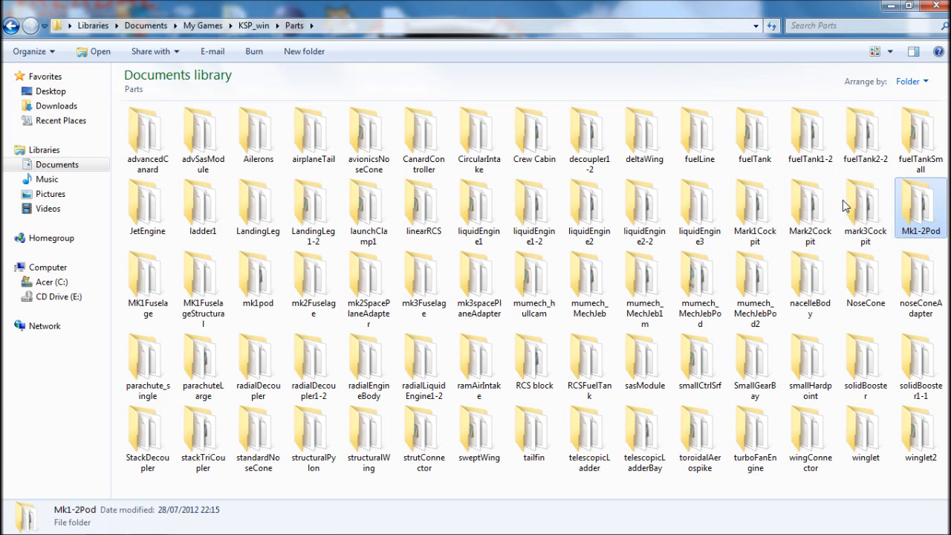
{"action": "mouse_move", "coordinate": [862, 213]}
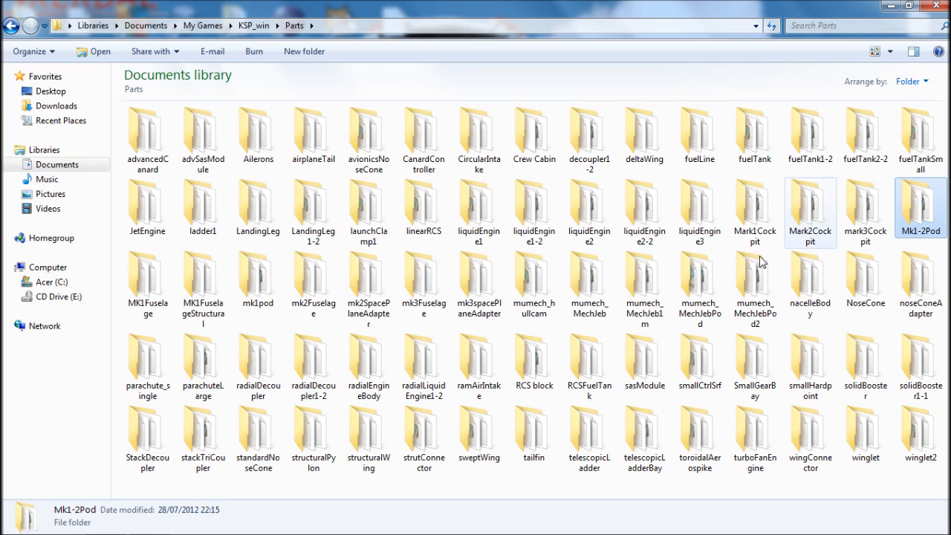
{"action": "mouse_move", "coordinate": [644, 290]}
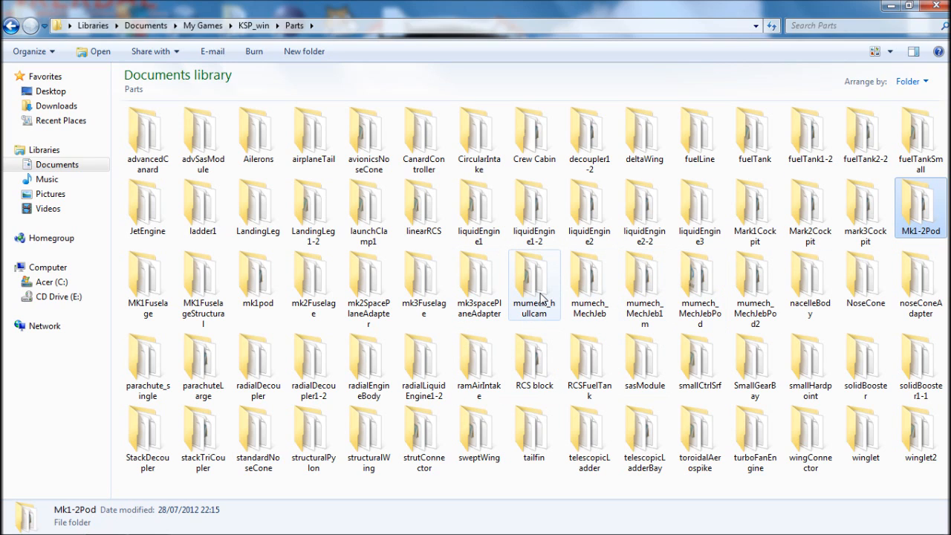
{"action": "mouse_move", "coordinate": [539, 294]}
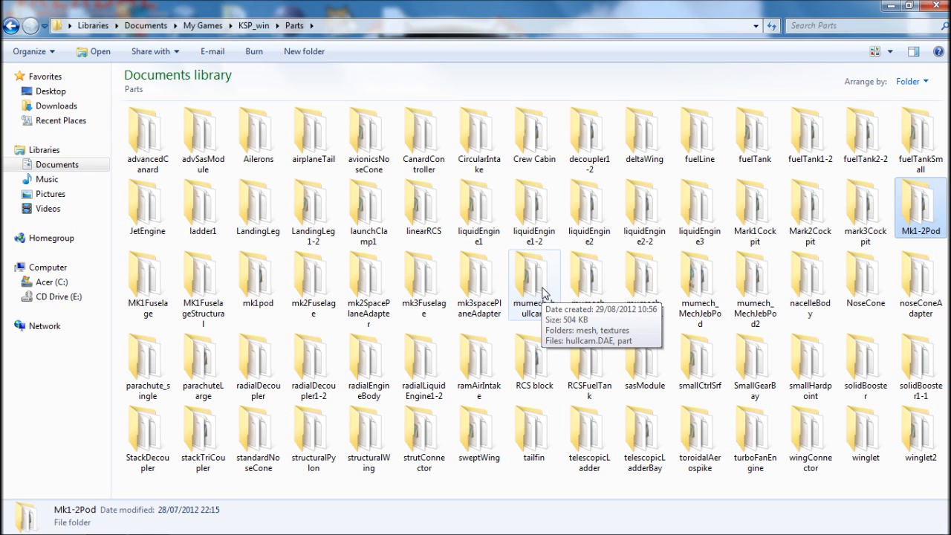
{"action": "mouse_move", "coordinate": [602, 329]}
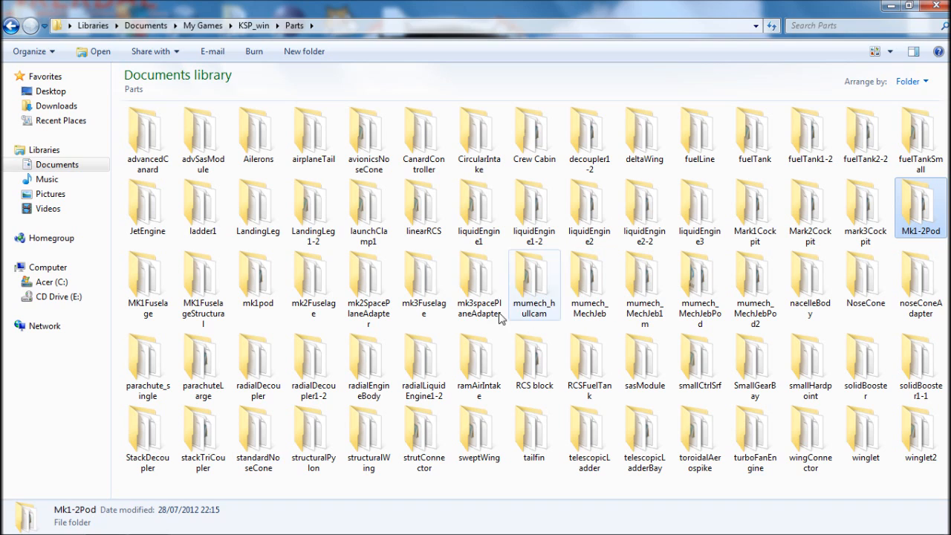
Step: Select the Mk1-2Pod folder in the Parts listing for duplication
{"action": "left_click", "coordinate": [589, 286]}
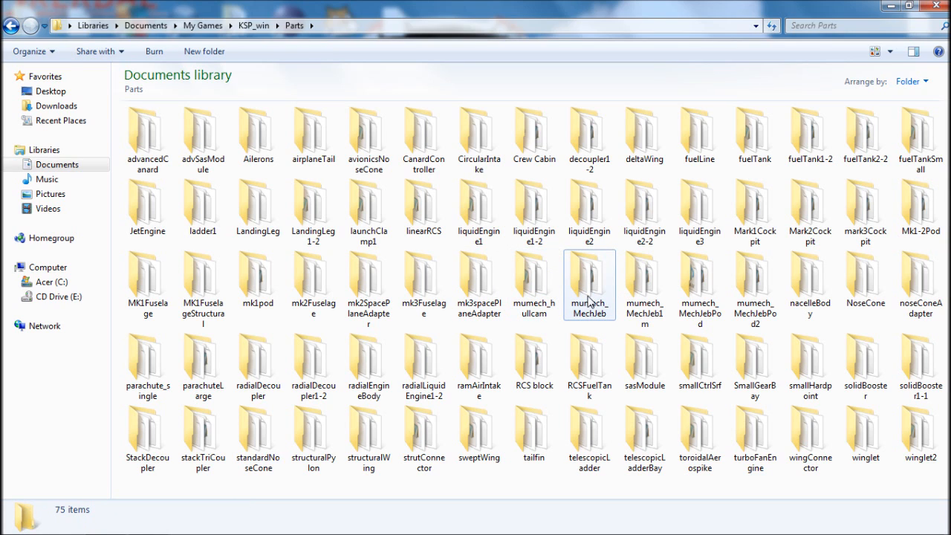
{"action": "mouse_move", "coordinate": [925, 230]}
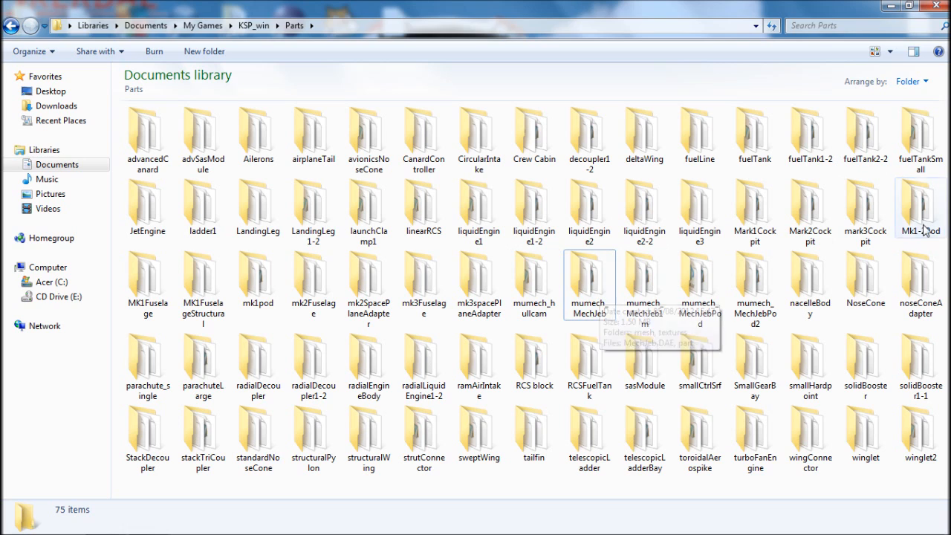
{"action": "left_click", "coordinate": [920, 208]}
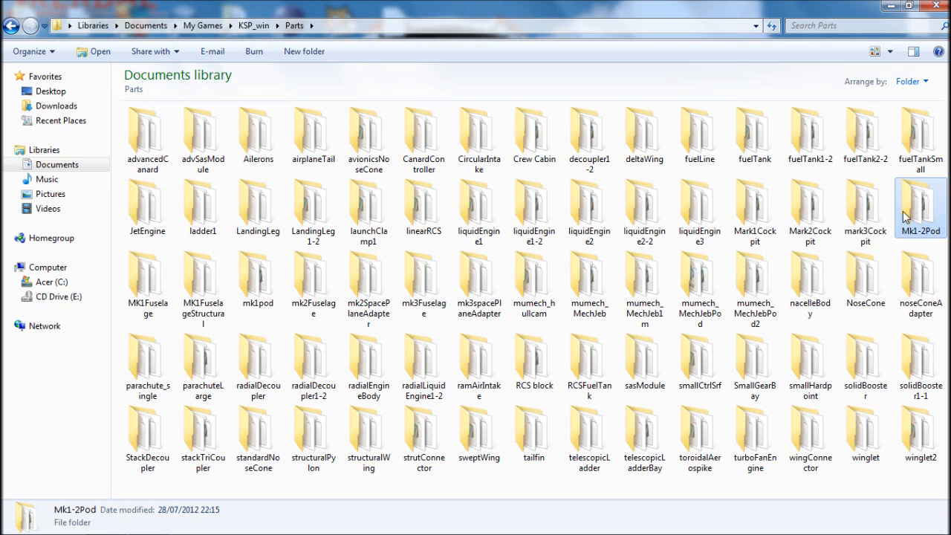
{"action": "mouse_move", "coordinate": [901, 250]}
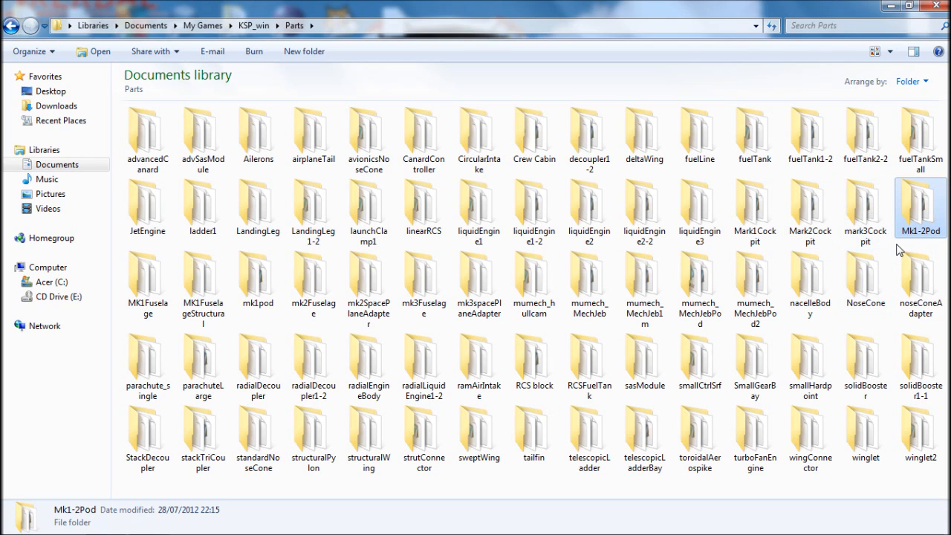
{"action": "mouse_move", "coordinate": [919, 223]}
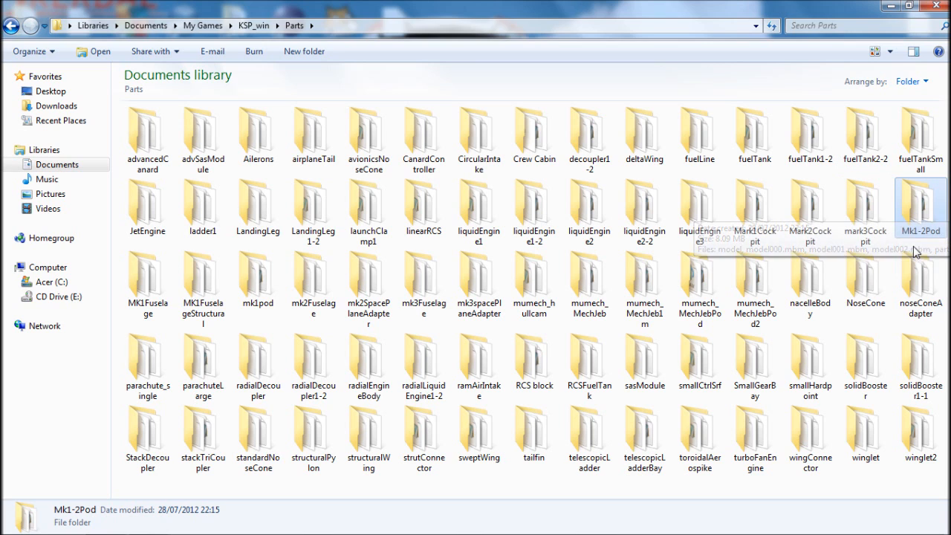
{"action": "mouse_move", "coordinate": [921, 223]}
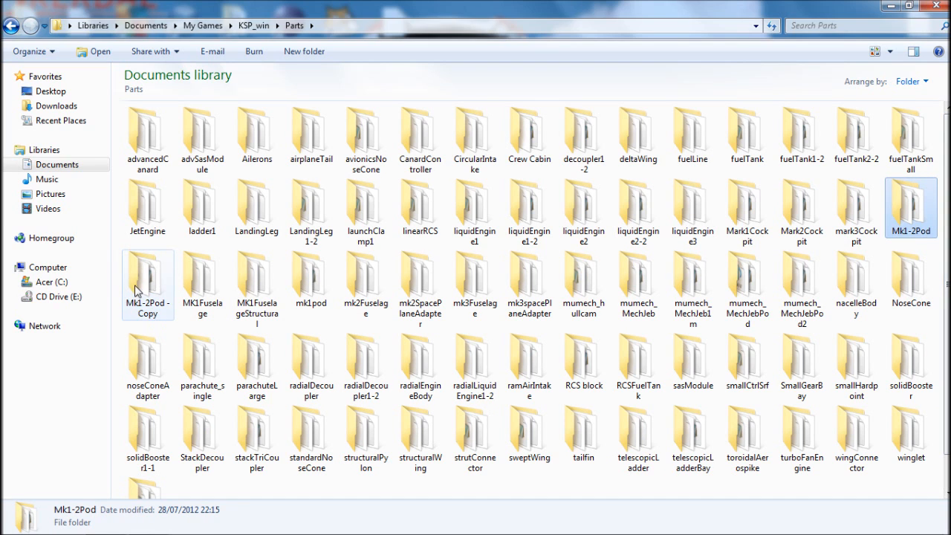
Step: Rename the copied folder to '3-Man Crew Cabin' and open its part.cfg in Notepad
{"action": "right_click", "coordinate": [147, 282]}
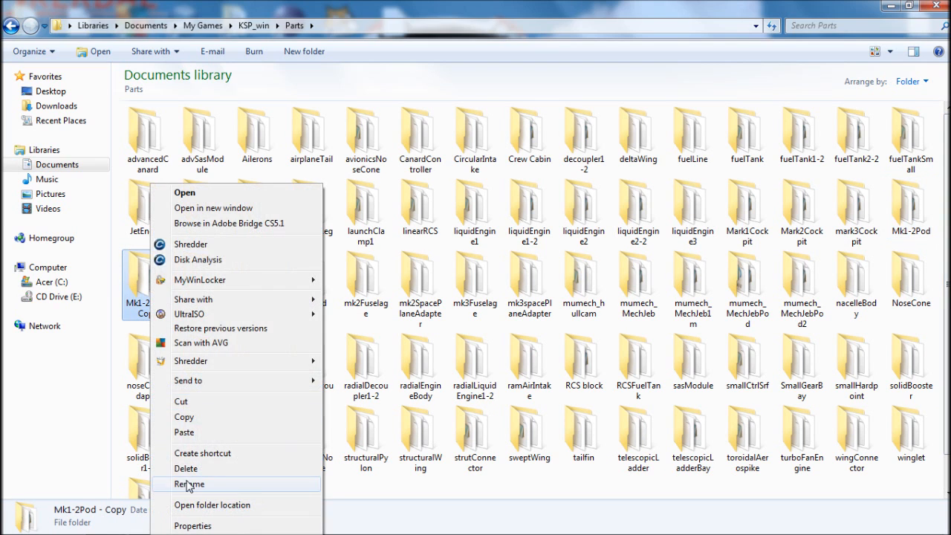
{"action": "left_click", "coordinate": [189, 484]}
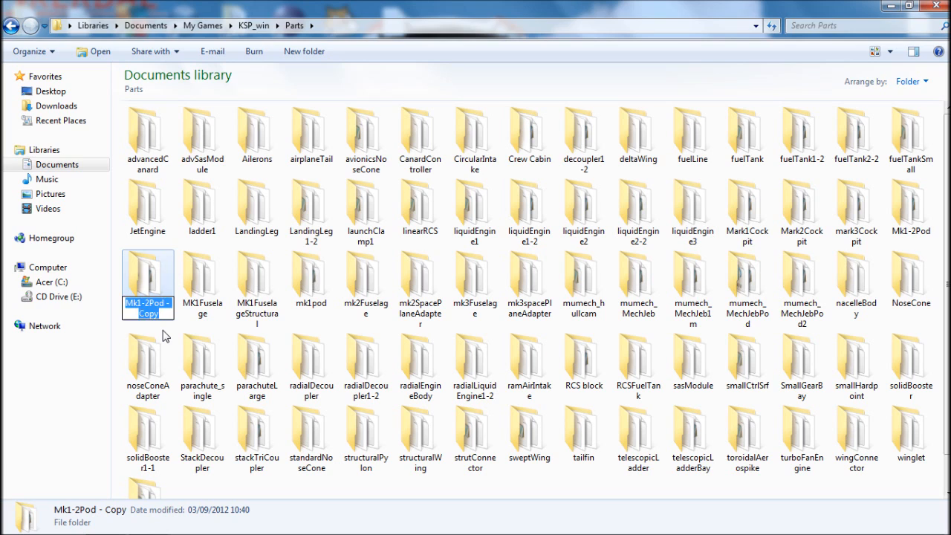
{"action": "type", "text": "3-Man Crew Cabin"}
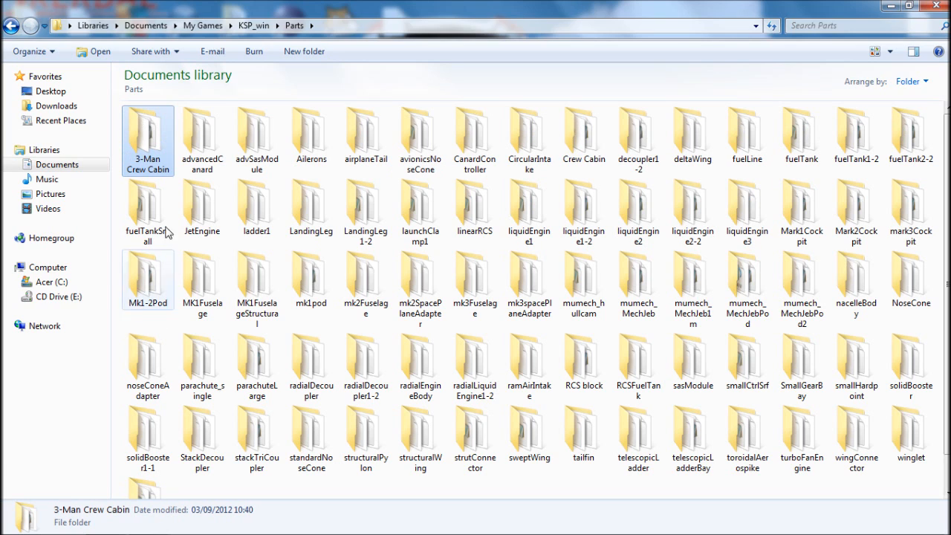
{"action": "double_click", "coordinate": [147, 137]}
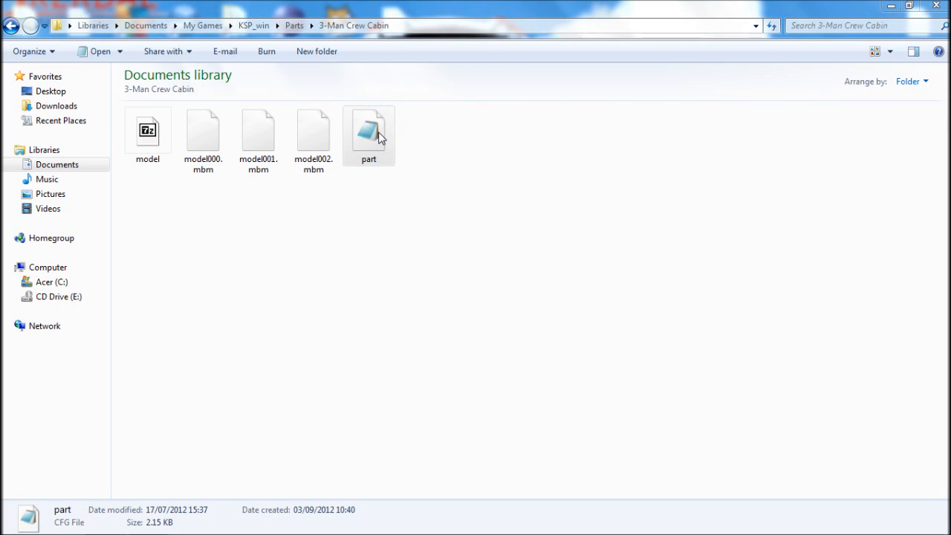
{"action": "double_click", "coordinate": [368, 130]}
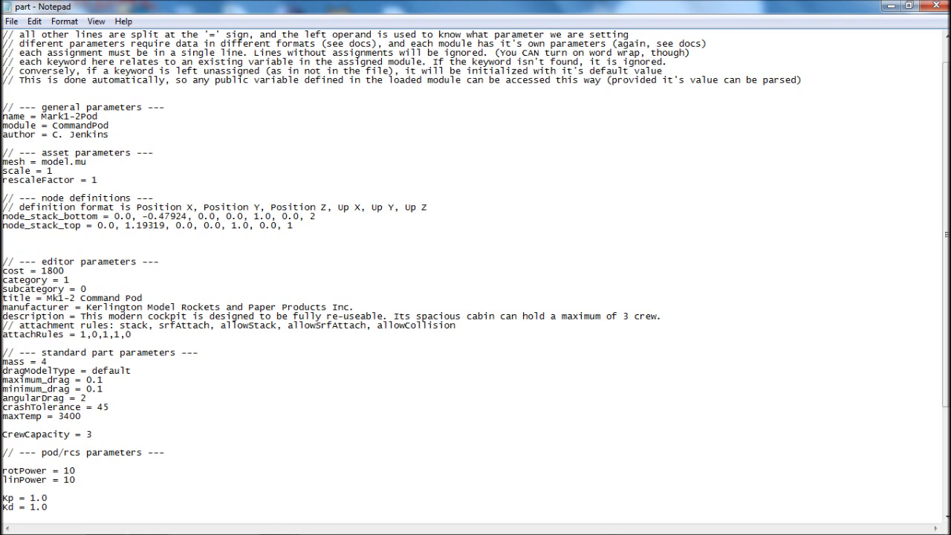
Step: Change the CommandPod module value to strut
{"action": "double_click", "coordinate": [79, 125]}
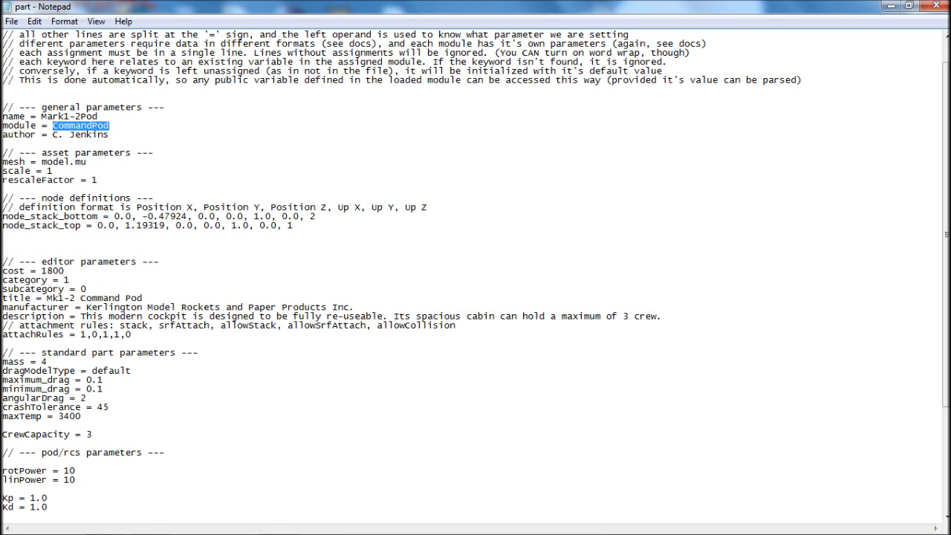
{"action": "type", "text": "strut"}
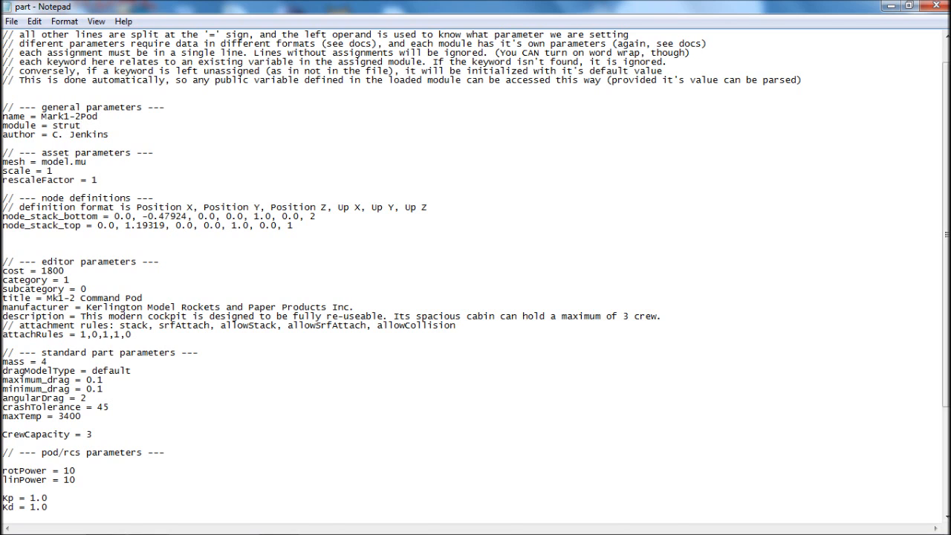
{"action": "left_click", "coordinate": [79, 125]}
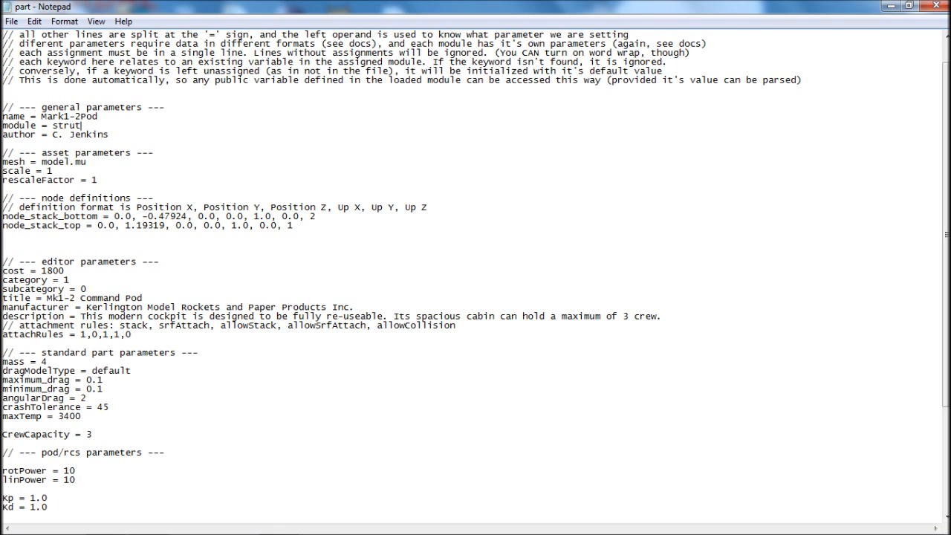
Step: Rename the part to 3-Man Crew Cabin and replace the author credit
{"action": "double_click", "coordinate": [70, 116]}
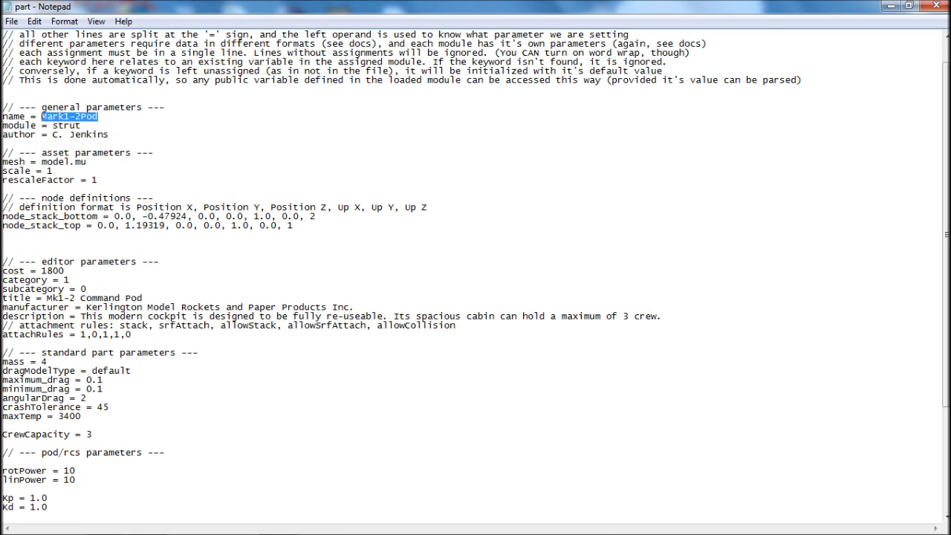
{"action": "type", "text": "3-Man Crew Cabin"}
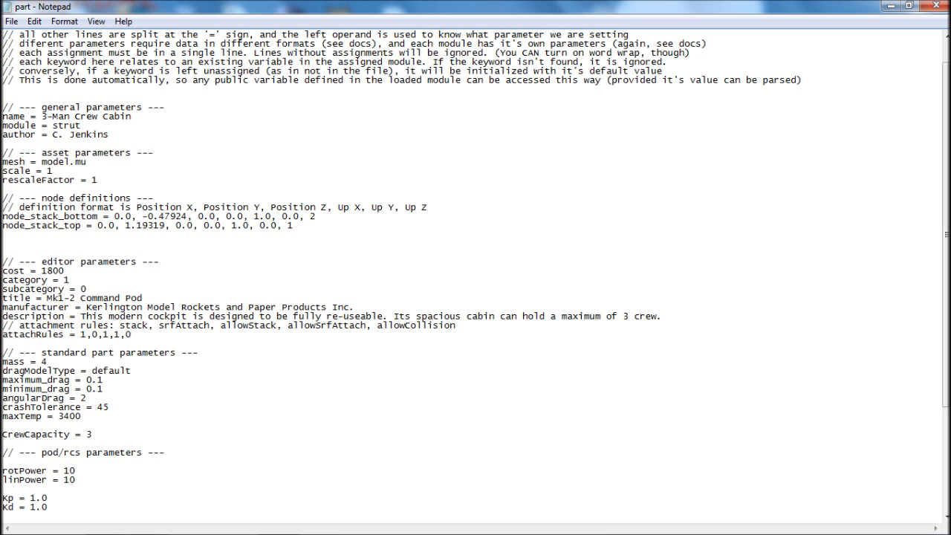
{"action": "type", "text": "HO"}
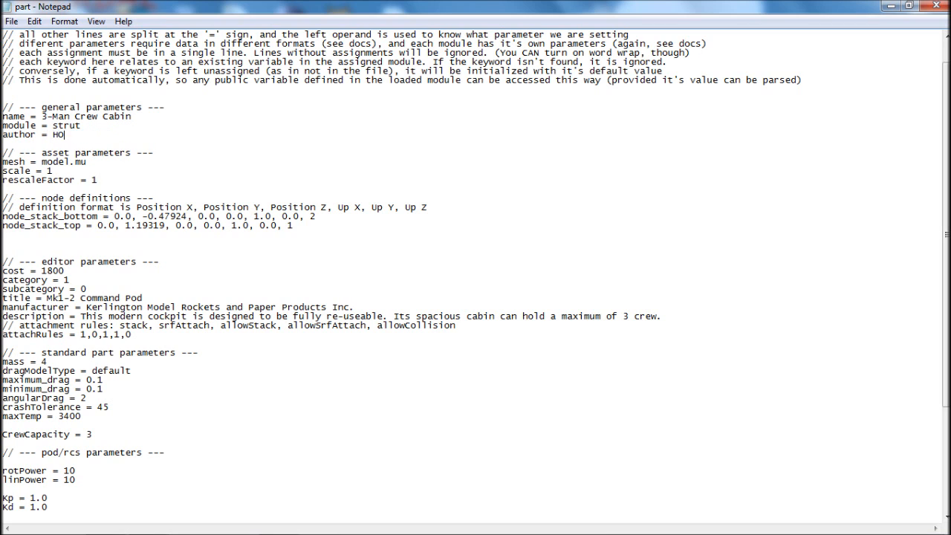
{"action": "type", "text": "Cgaming"}
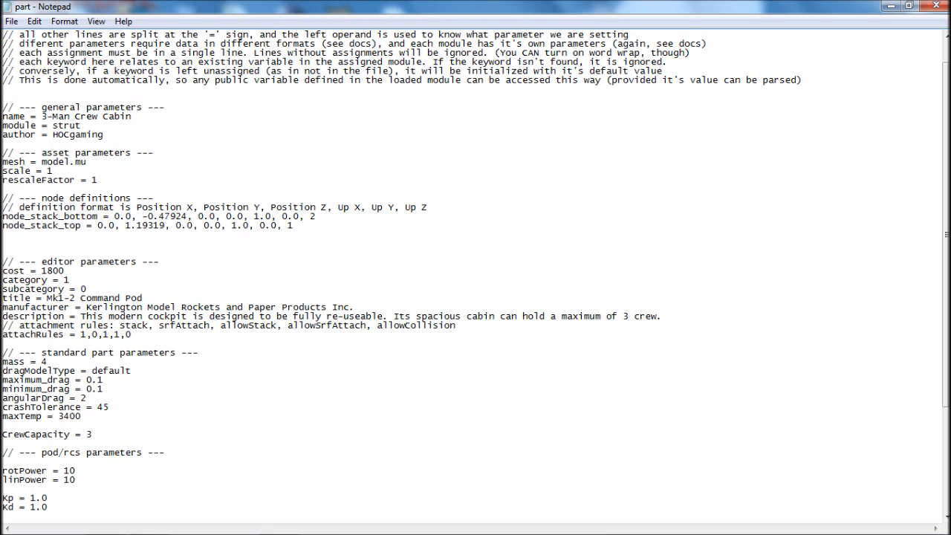
{"action": "left_click_drag", "start_coordinate": [3, 207], "coordinate": [294, 225]}
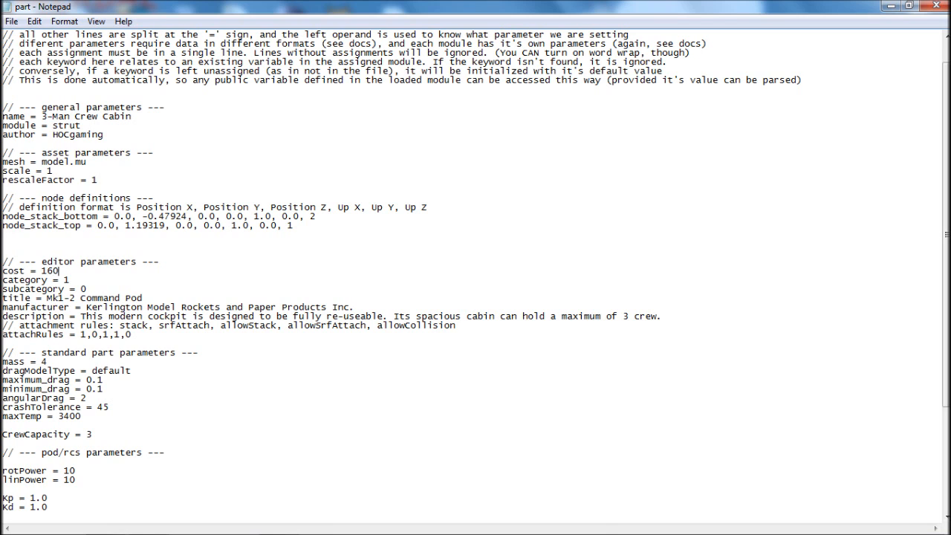
Step: Set cost 1600, title 3-Man Crew Cabin, manufacturer Shoot For The Moon Enterprises
{"action": "type", "text": "0"}
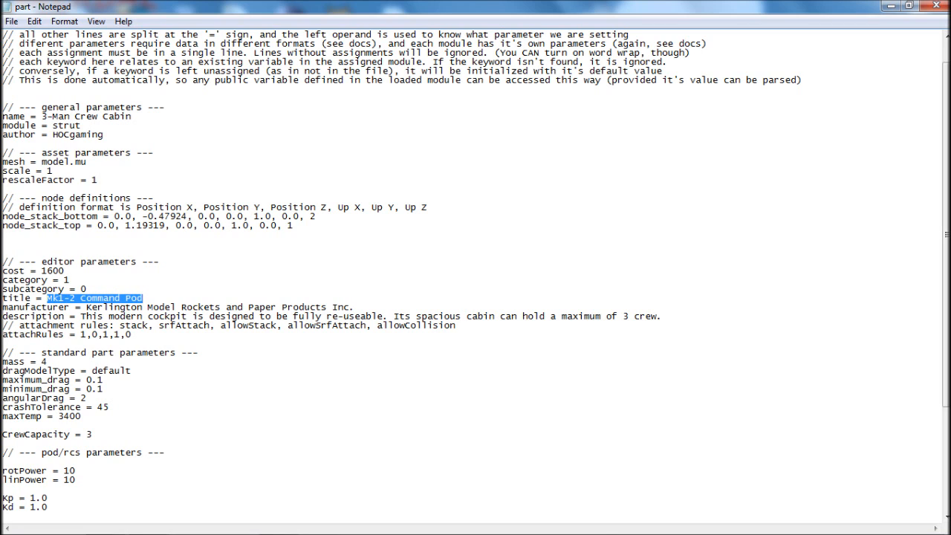
{"action": "type", "text": "3-Man Crew"}
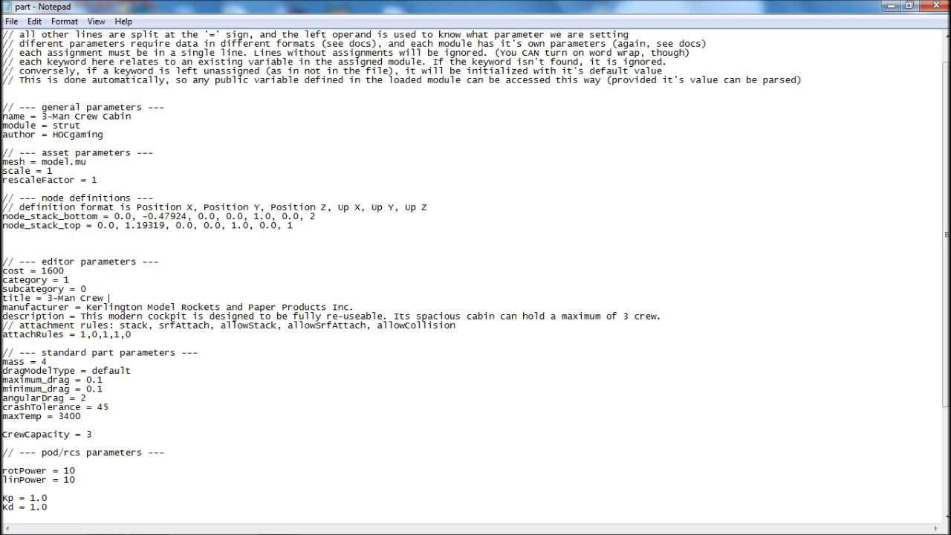
{"action": "type", "text": "Cabin"}
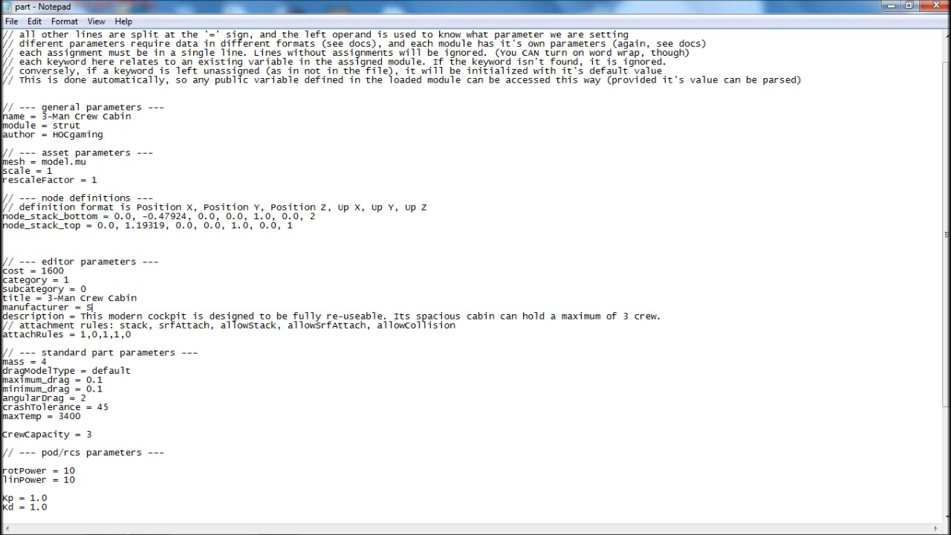
{"action": "type", "text": "hoot For T"}
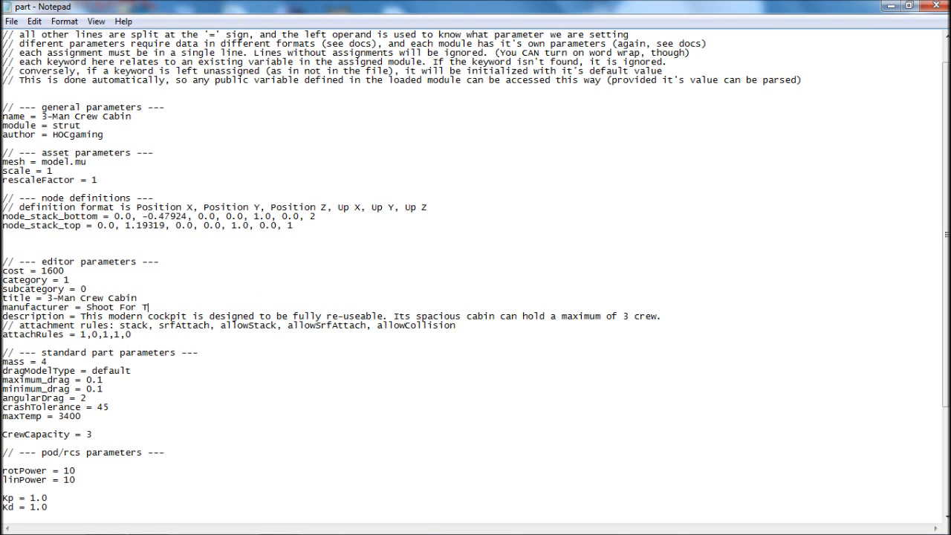
{"action": "type", "text": "he Moon Enter"}
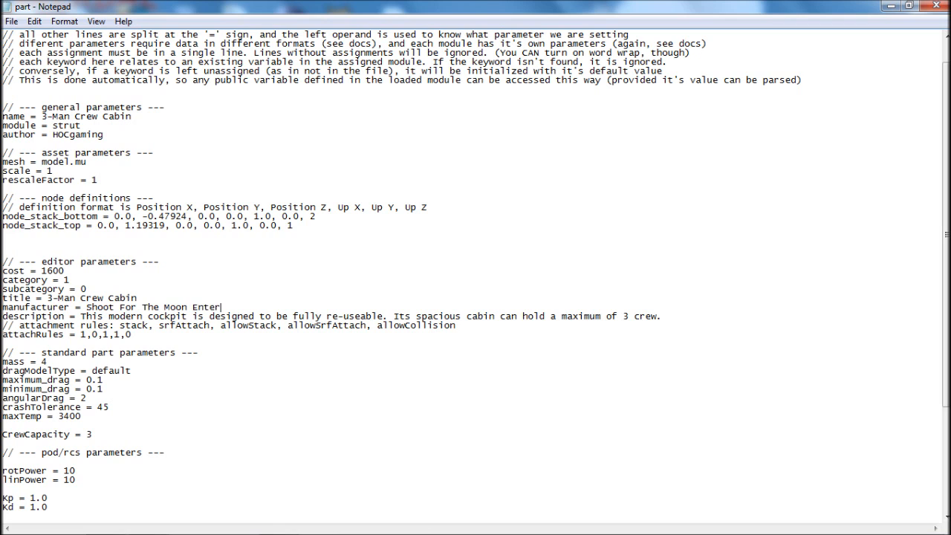
{"action": "type", "text": "prises."}
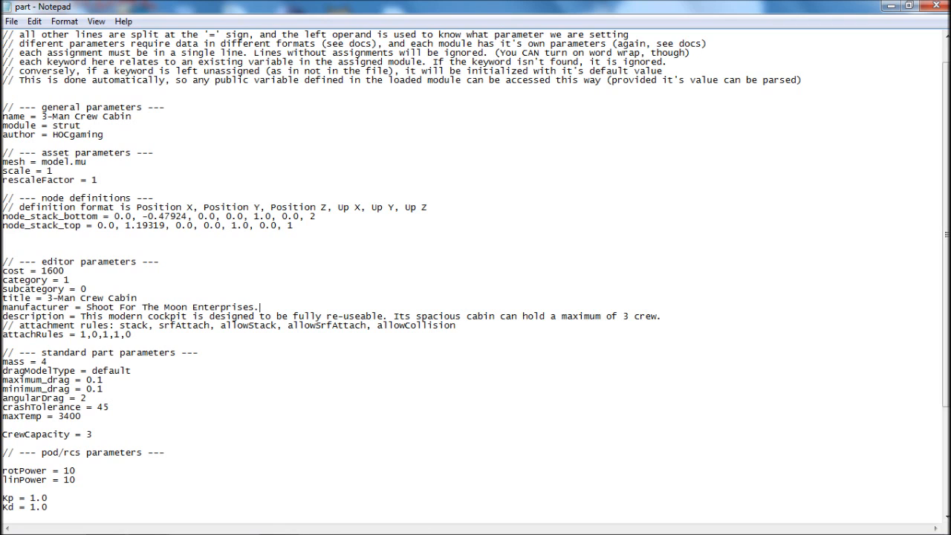
Step: Replace the description with 'A cabin capable of housing 3 kerbals.'
{"action": "left_click_drag", "start_coordinate": [79, 316], "coordinate": [653, 315]}
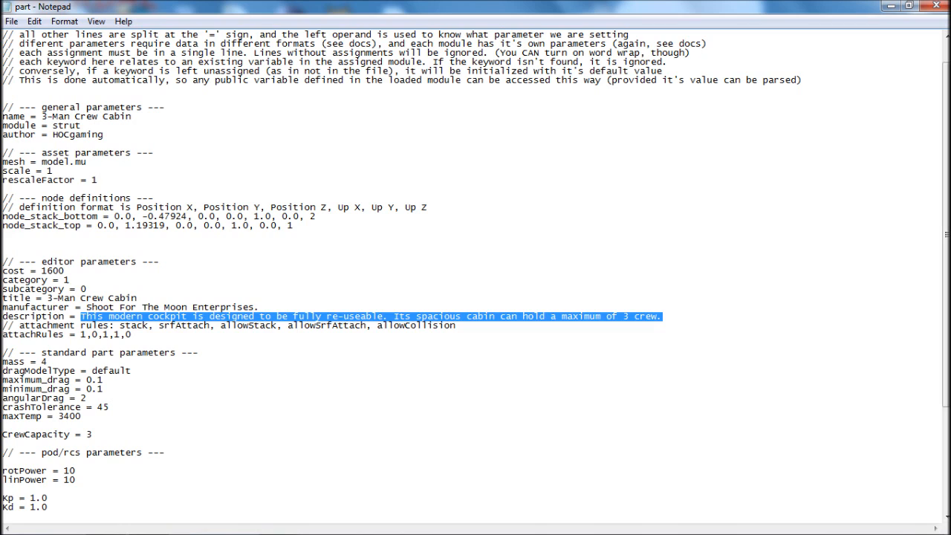
{"action": "key", "text": "Delete"}
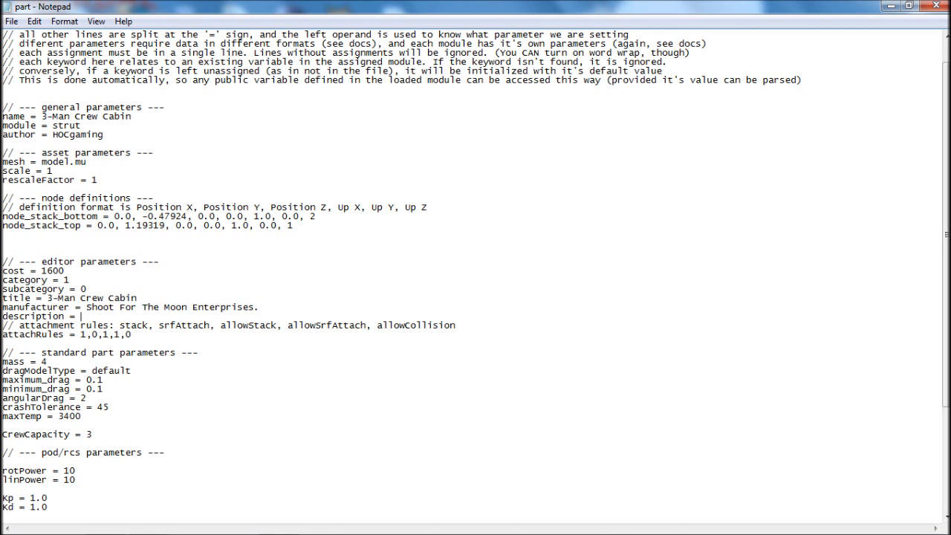
{"action": "type", "text": "A cabin capable of housing"}
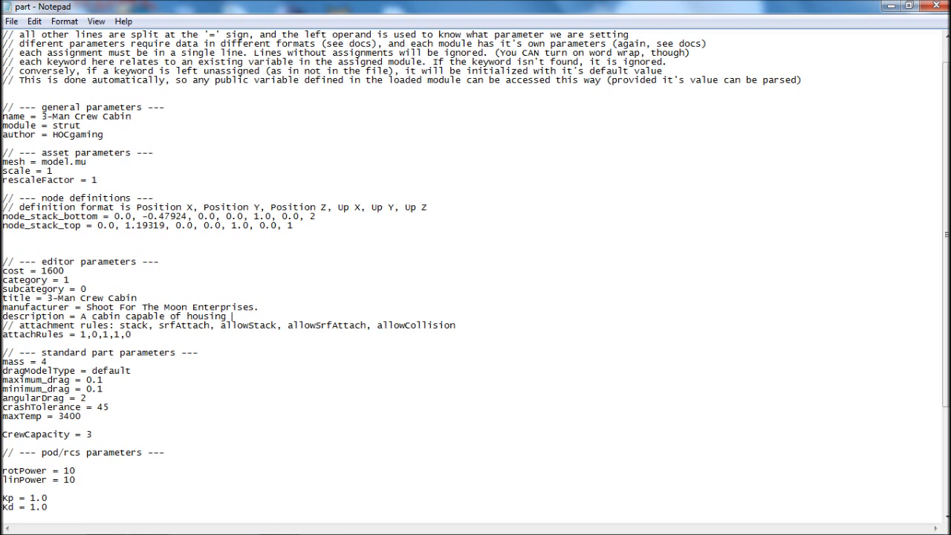
{"action": "type", "text": "3 kerbals."}
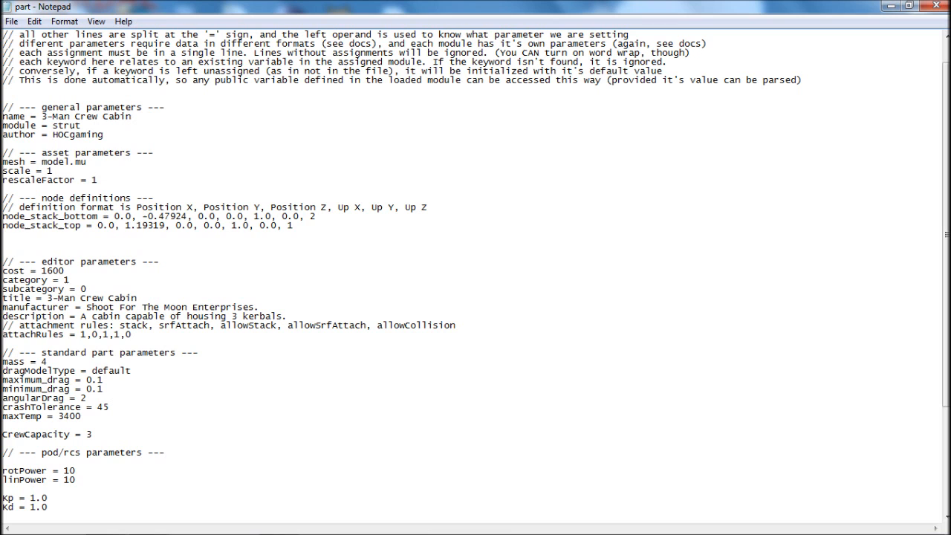
{"action": "scroll", "scroll_direction": "down", "scroll_amount": 3}
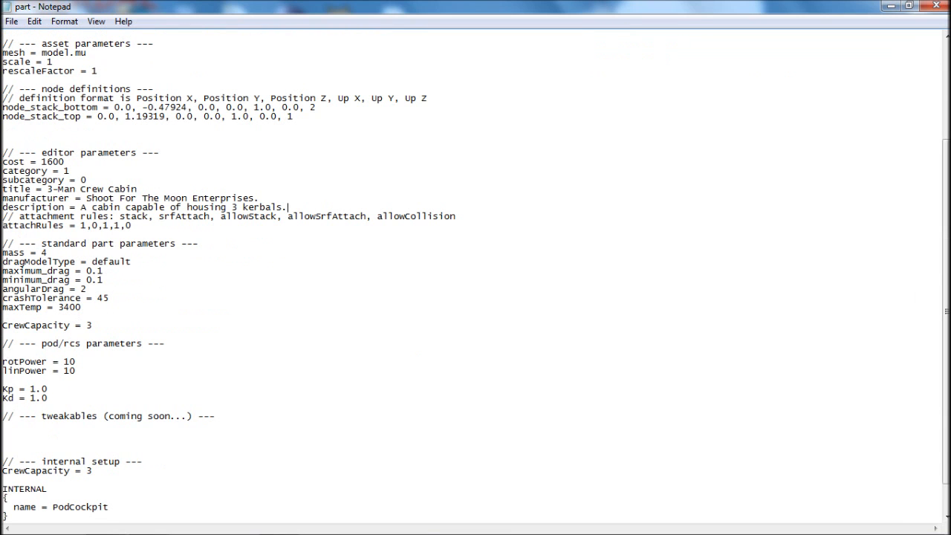
Step: Enter 0000 further down the config and close Notepad
{"action": "scroll", "scroll_direction": "down", "scroll_amount": 3}
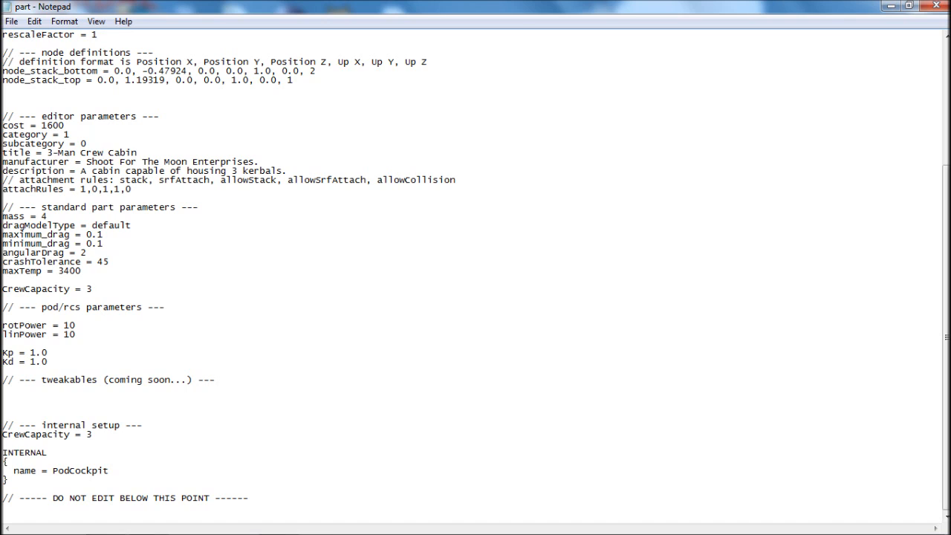
{"action": "type", "text": "0000"}
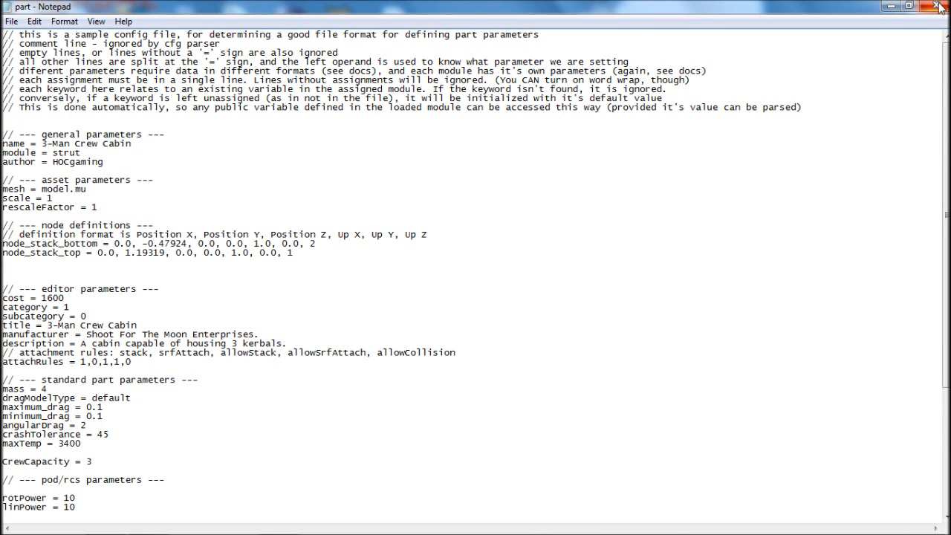
{"action": "left_click", "coordinate": [939, 6]}
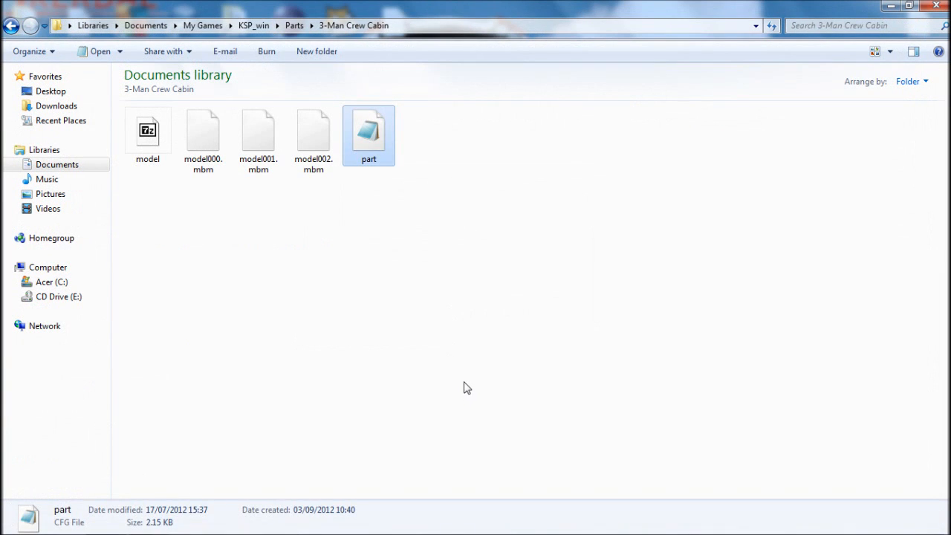
Step: Clear the file selection and launch Kerbal Space Program from KSP_win
{"action": "left_click", "coordinate": [328, 220]}
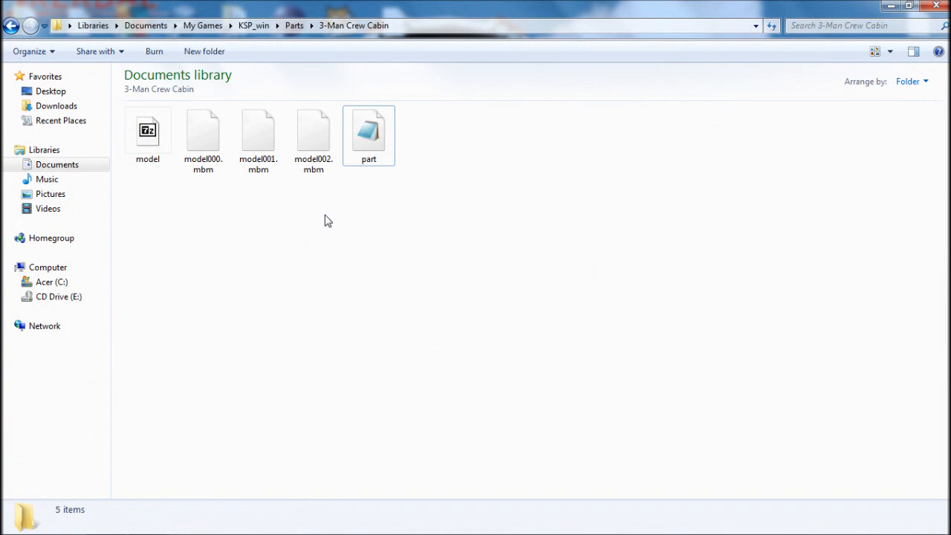
{"action": "mouse_move", "coordinate": [301, 14]}
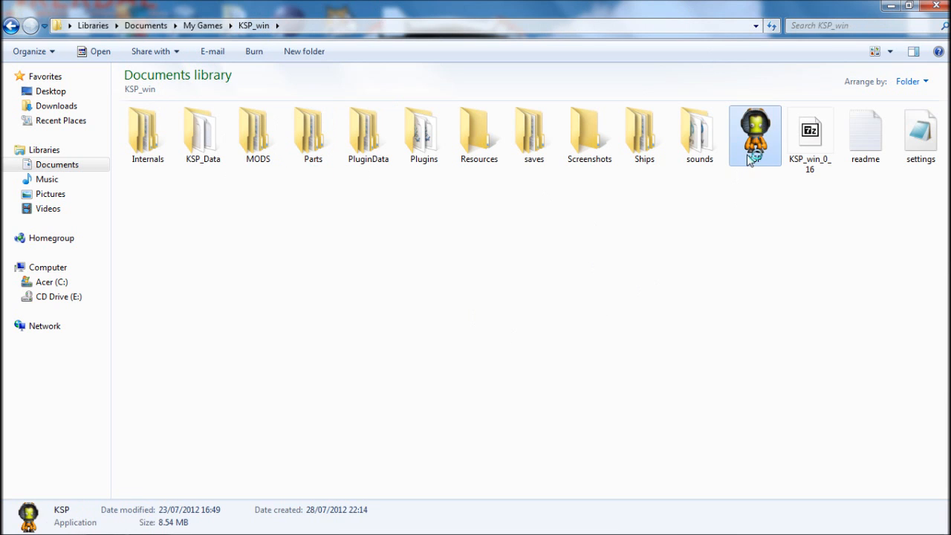
{"action": "double_click", "coordinate": [754, 136]}
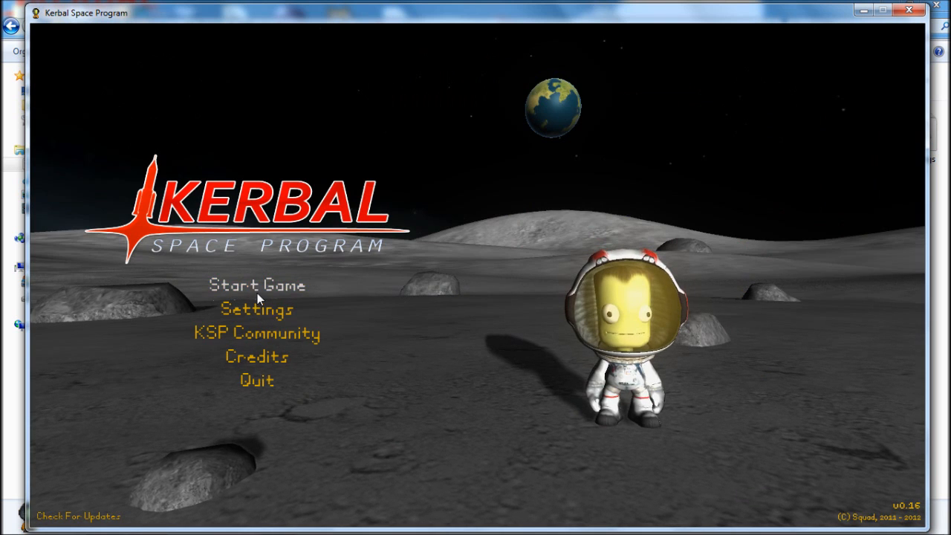
Step: Start a game session from the Kerbal Space Program main menu
{"action": "left_click", "coordinate": [256, 285]}
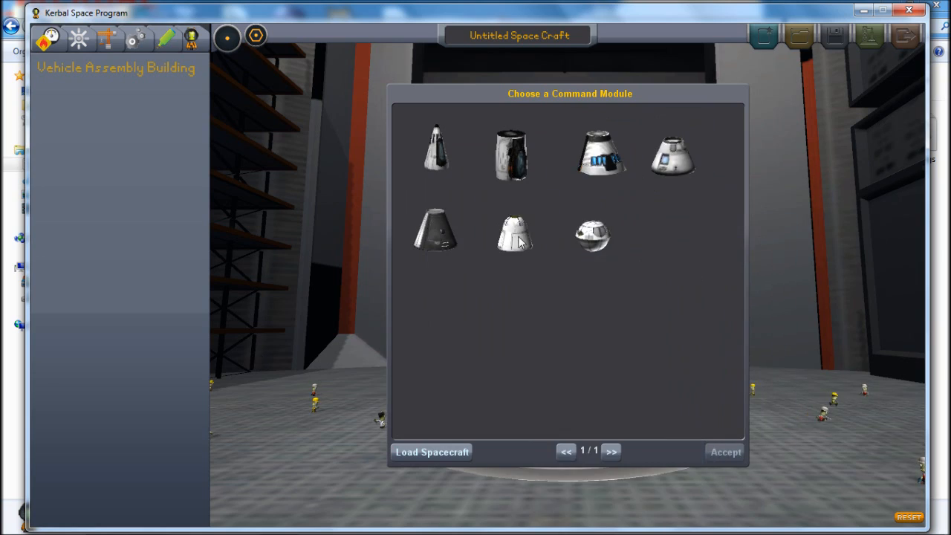
{"action": "mouse_move", "coordinate": [672, 154]}
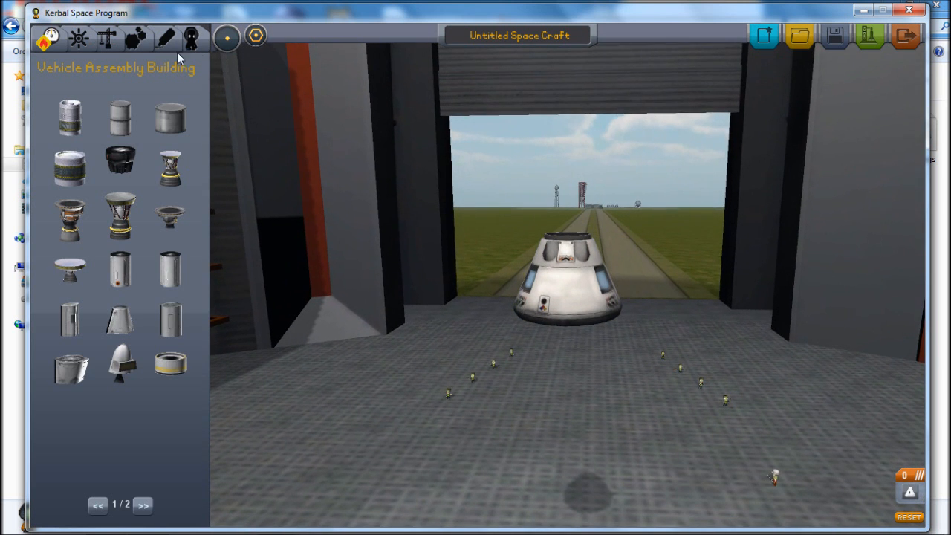
Step: Show the Command & Control parts list in the VAB
{"action": "left_click", "coordinate": [77, 38]}
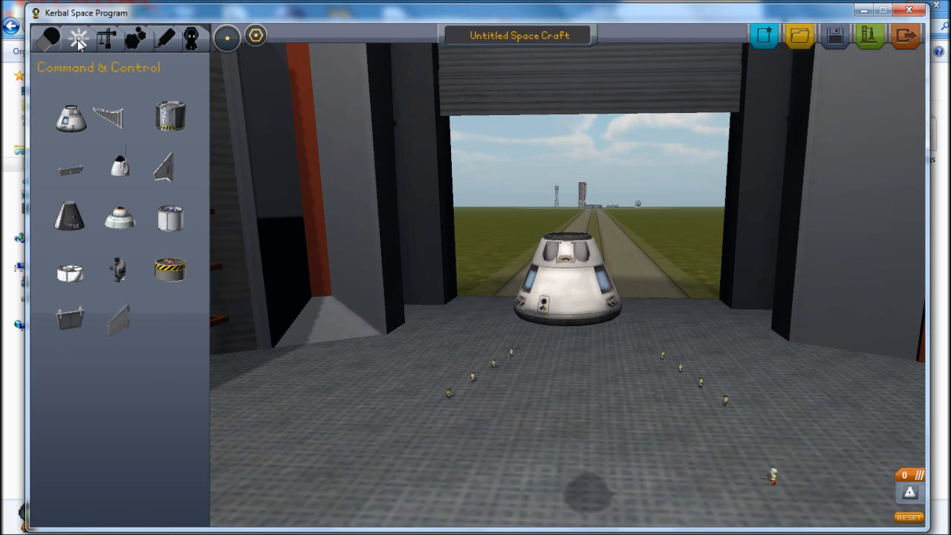
{"action": "mouse_move", "coordinate": [71, 117]}
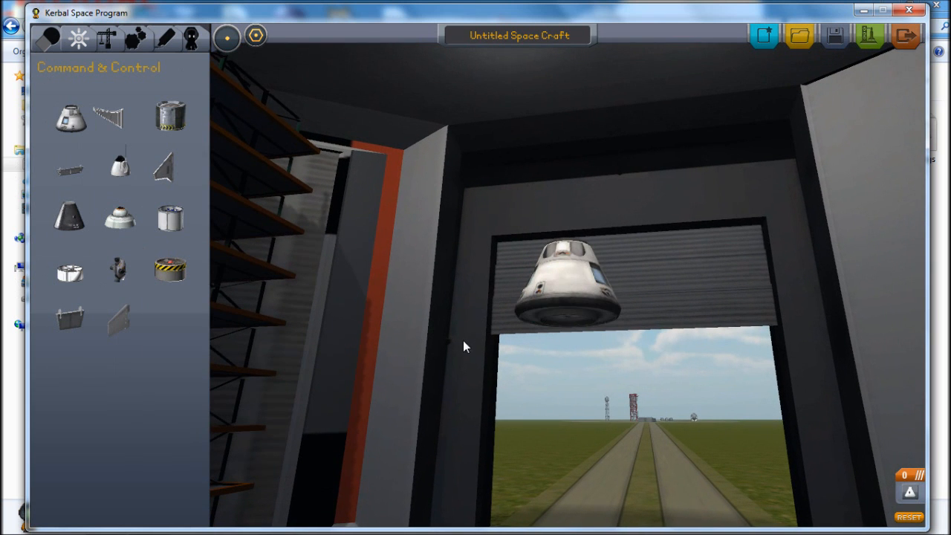
{"action": "mouse_move", "coordinate": [905, 35]}
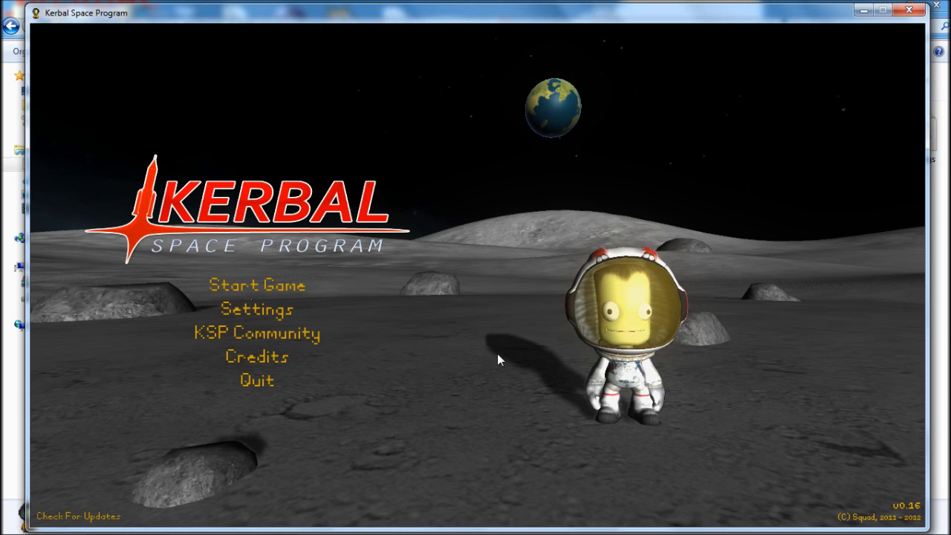
{"action": "mouse_move", "coordinate": [572, 374]}
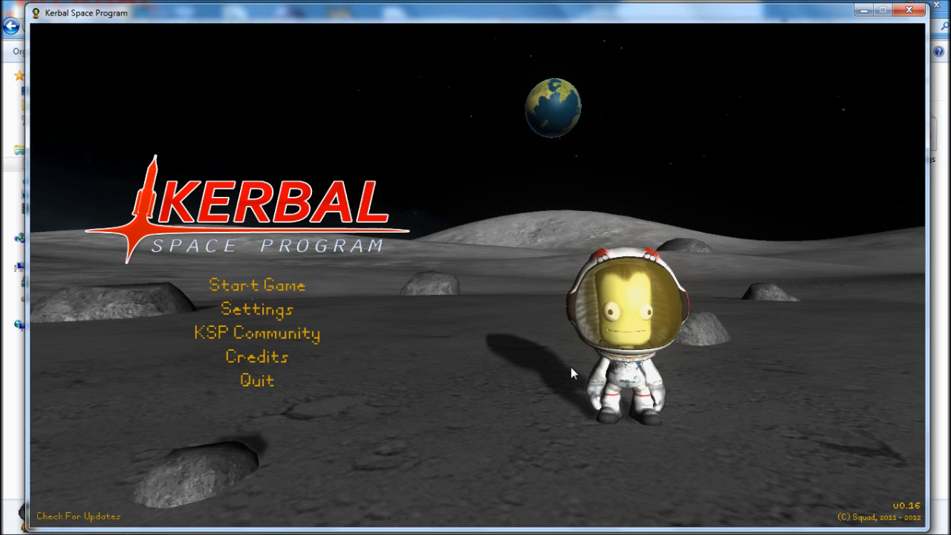
Step: Quit Kerbal Space Program from its main menu
{"action": "left_click", "coordinate": [255, 380]}
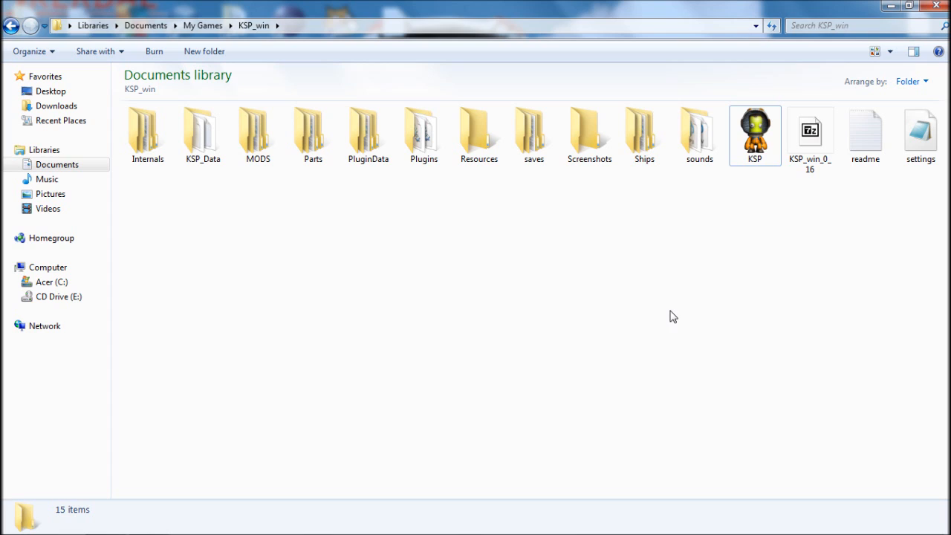
{"action": "mouse_move", "coordinate": [499, 314]}
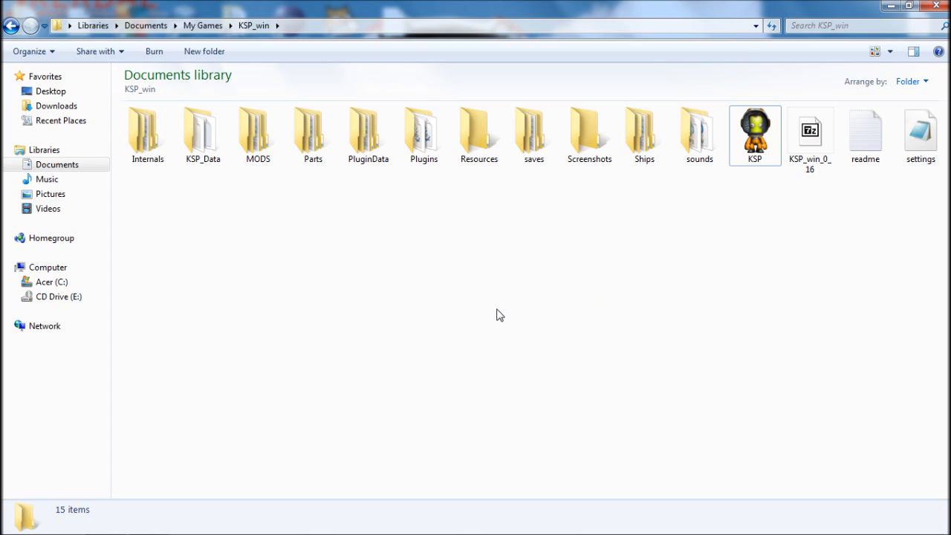
{"action": "mouse_move", "coordinate": [468, 286]}
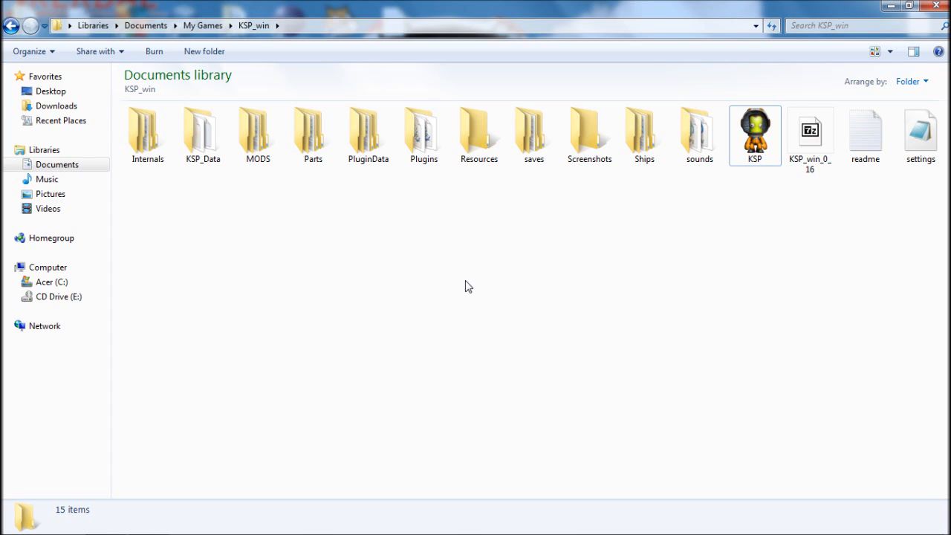
{"action": "mouse_move", "coordinate": [492, 255]}
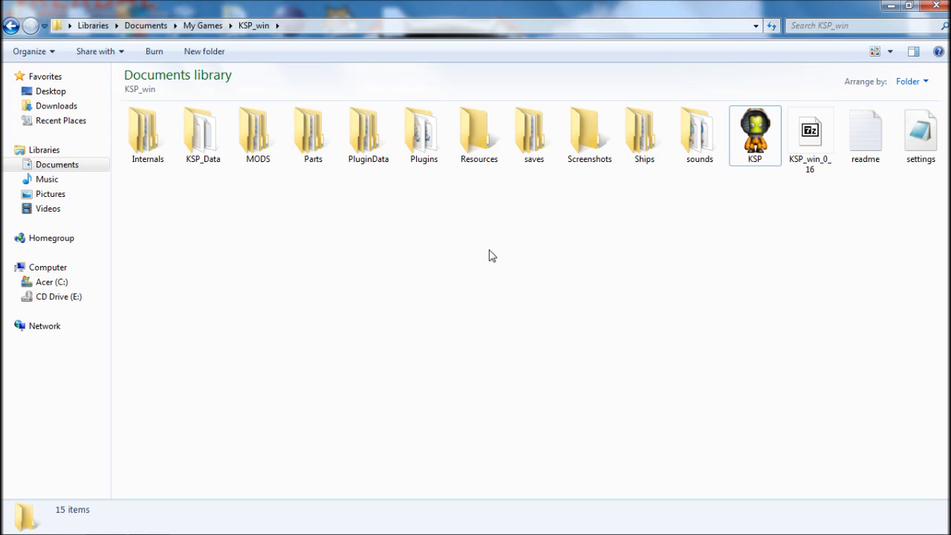
{"action": "mouse_move", "coordinate": [507, 320]}
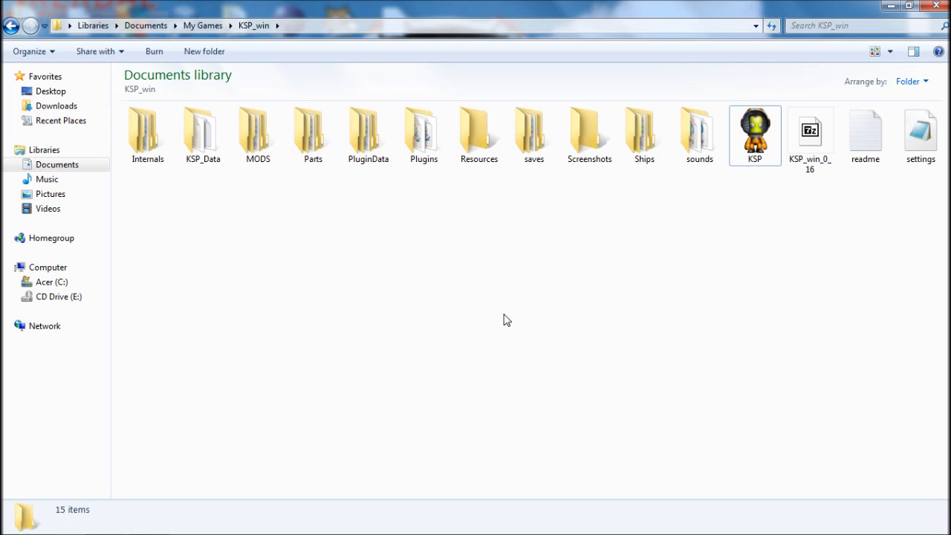
{"action": "mouse_move", "coordinate": [428, 290]}
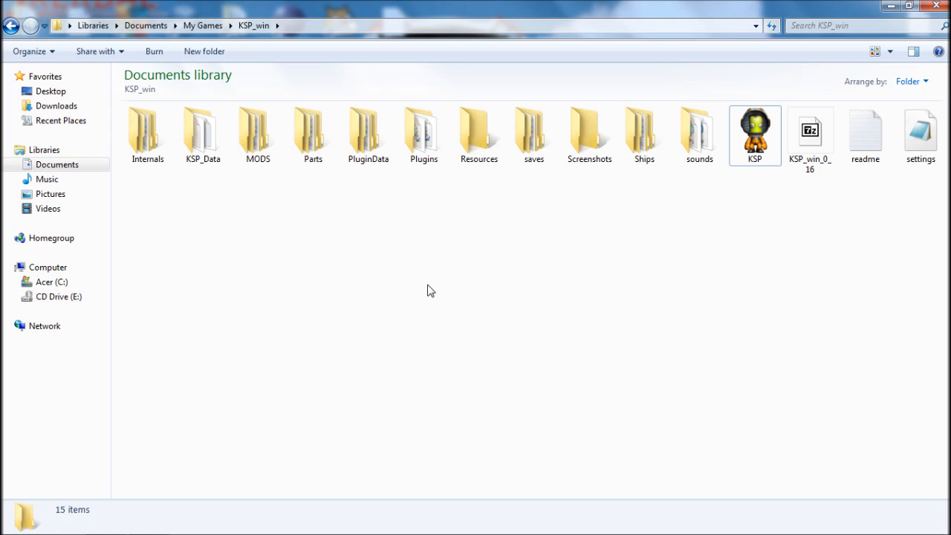
{"action": "mouse_move", "coordinate": [260, 204]}
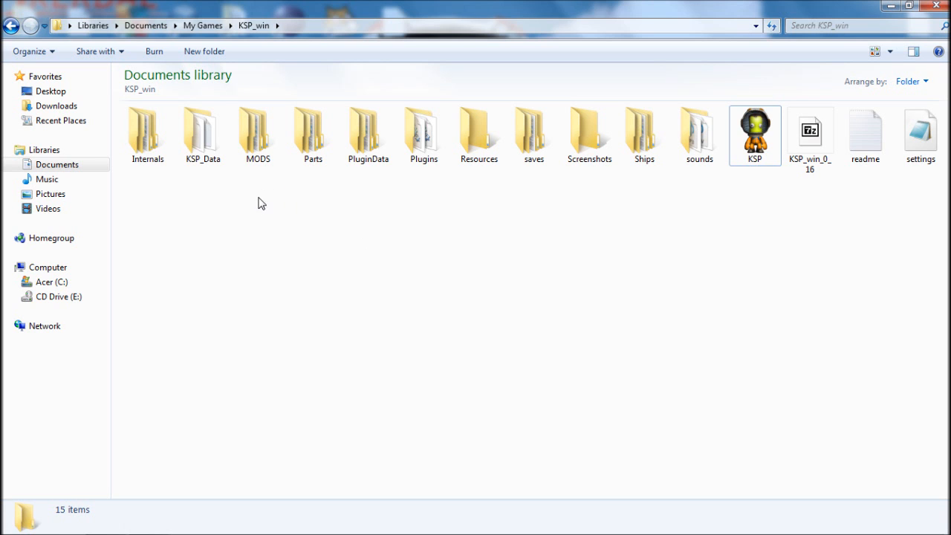
Step: Inside the Parts folder, duplicate the mk1pod folder to create 'mk1pod - Copy'
{"action": "double_click", "coordinate": [313, 130]}
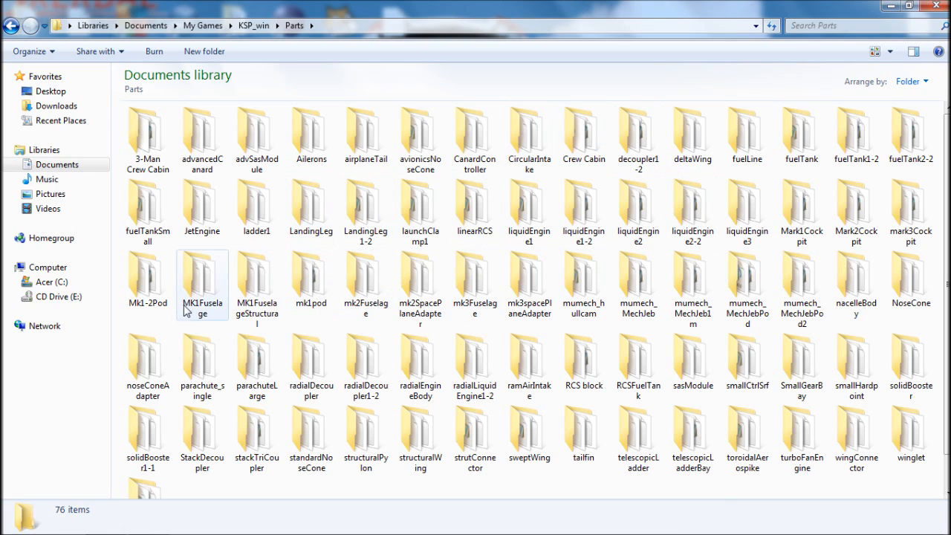
{"action": "left_click", "coordinate": [147, 279]}
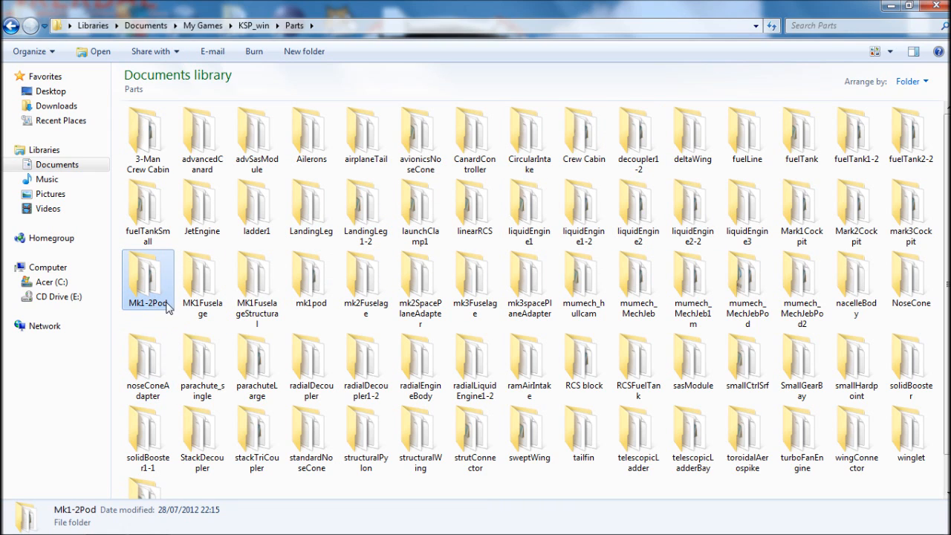
{"action": "mouse_move", "coordinate": [583, 137]}
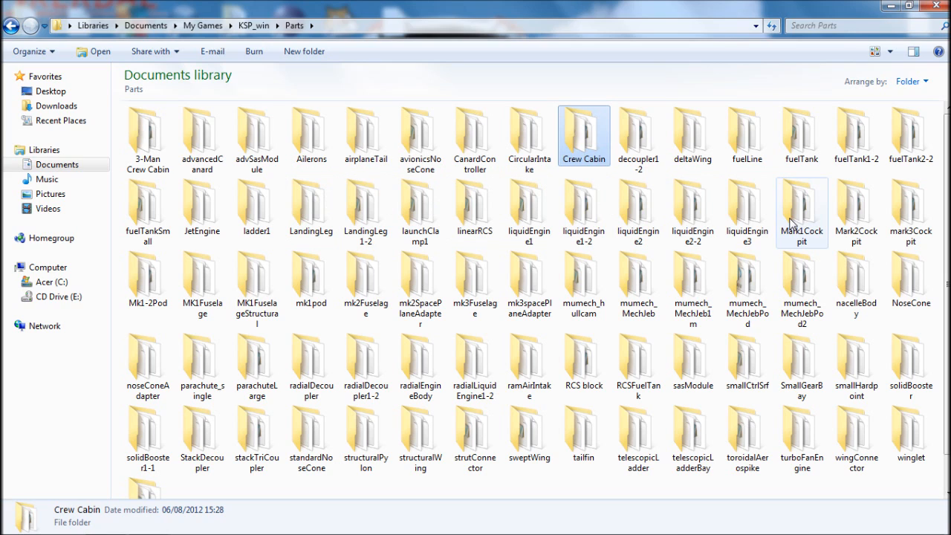
{"action": "left_click", "coordinate": [310, 275]}
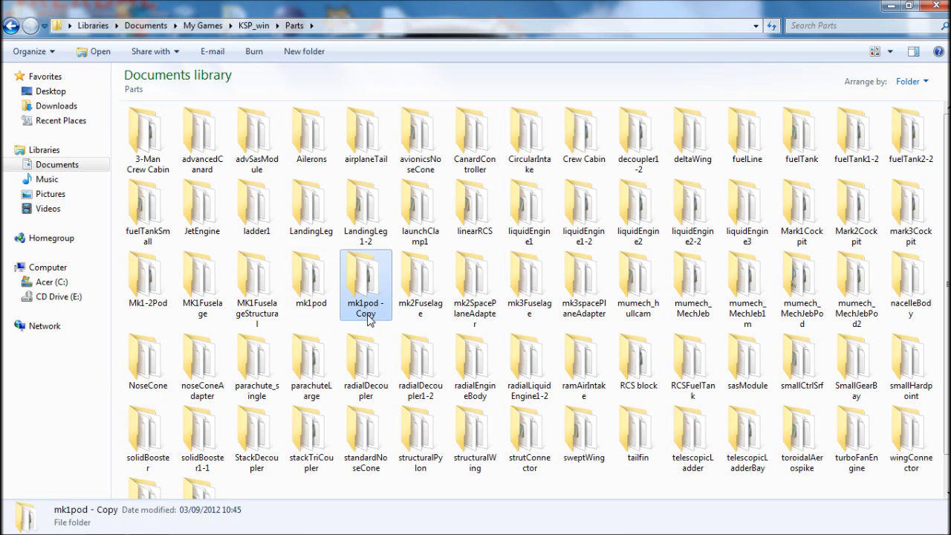
Step: Rename the 'mk1pod - Copy' folder to Jeb's Cabin
{"action": "double_click", "coordinate": [365, 286]}
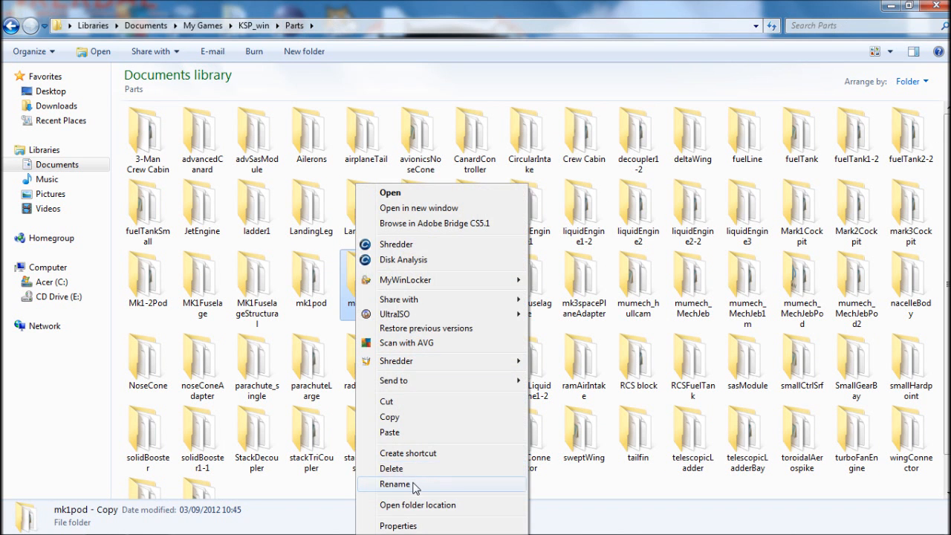
{"action": "left_click", "coordinate": [395, 485]}
{"action": "type", "text": "Crew Cabin"}
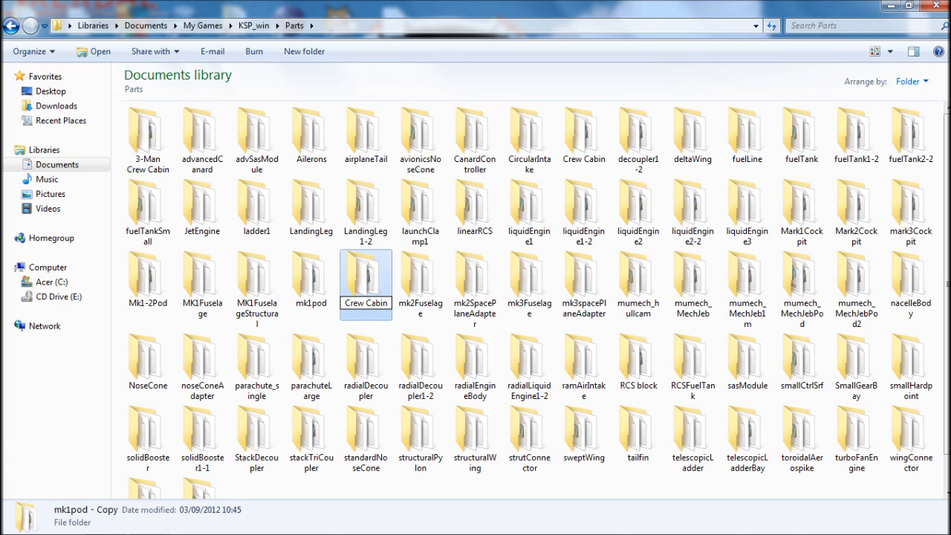
{"action": "type", "text": "w"}
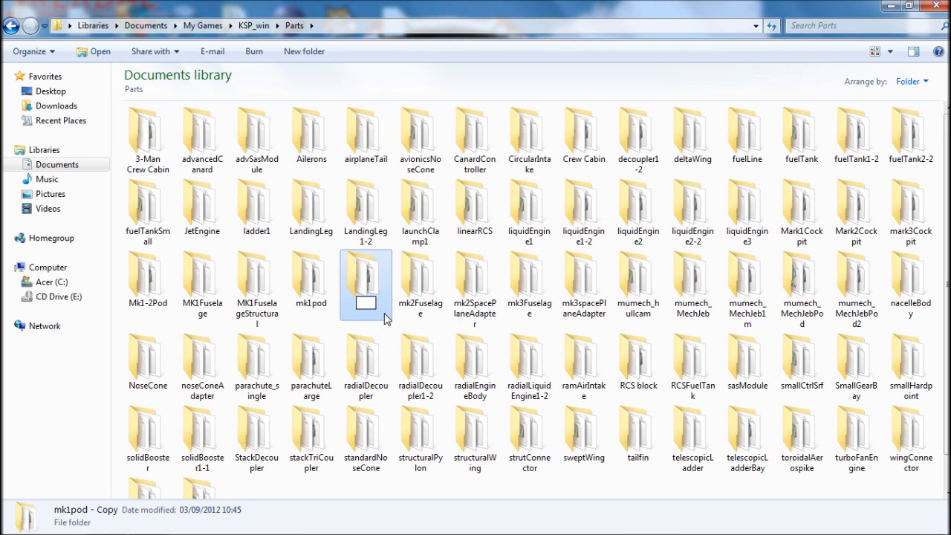
{"action": "type", "text": "jeb's Cabin"}
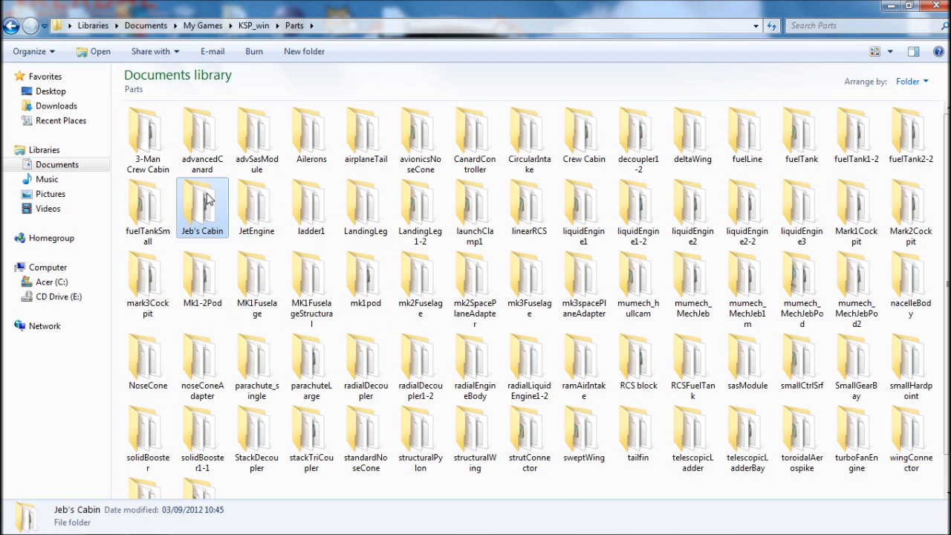
Step: Open part.cfg from the Jeb's Cabin folder, then go back to Parts
{"action": "double_click", "coordinate": [202, 206]}
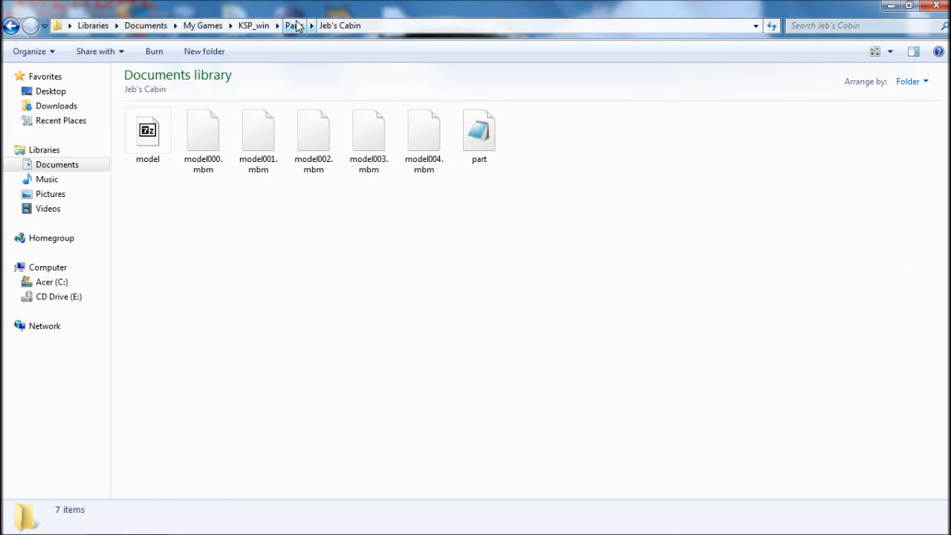
{"action": "left_click", "coordinate": [294, 25]}
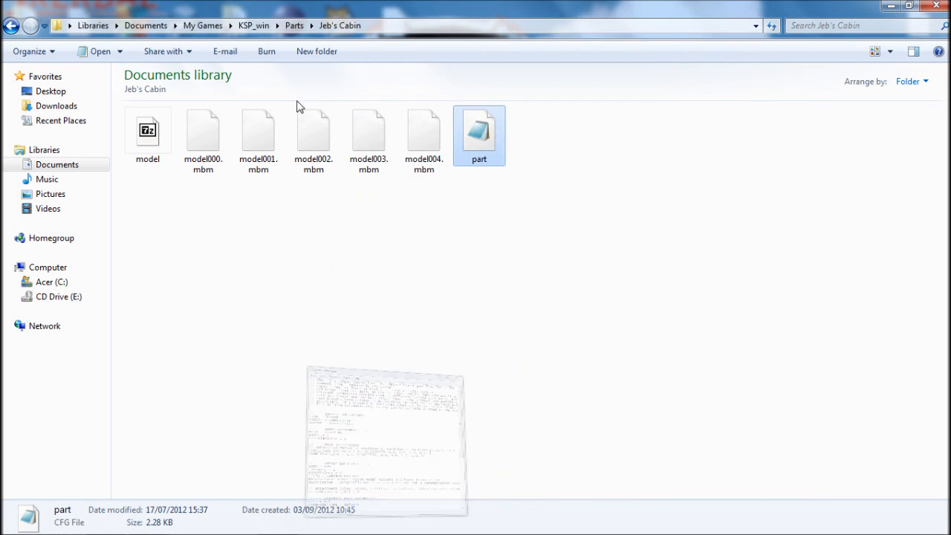
{"action": "left_click", "coordinate": [293, 25]}
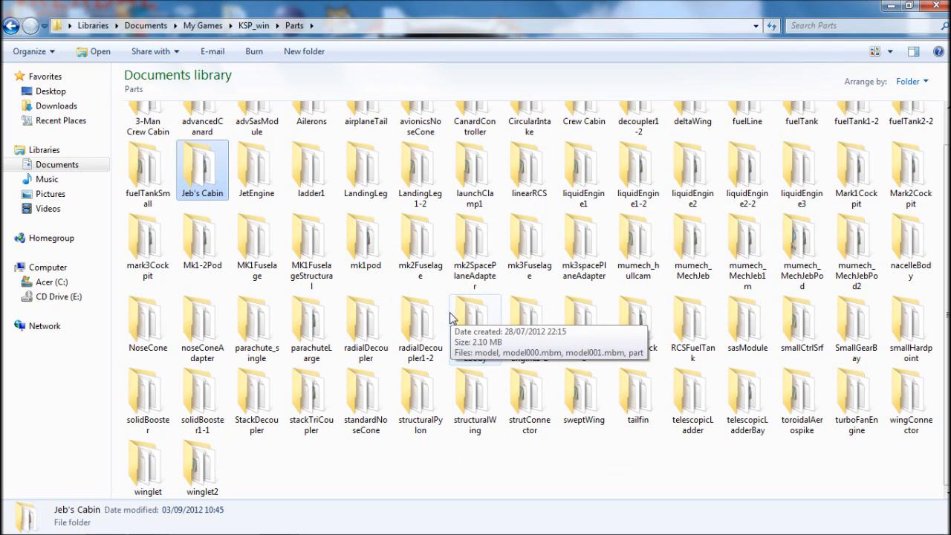
{"action": "mouse_move", "coordinate": [277, 293]}
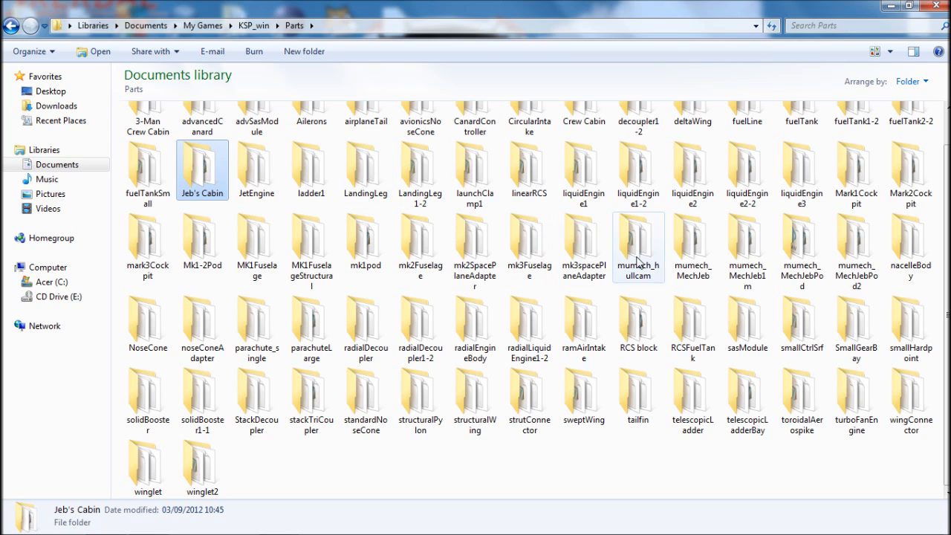
{"action": "mouse_move", "coordinate": [692, 245]}
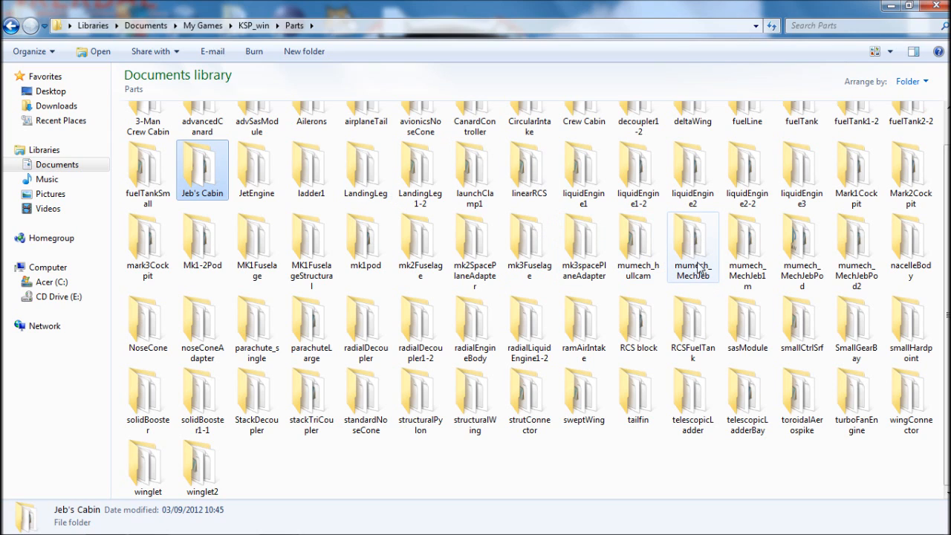
{"action": "left_click", "coordinate": [692, 237]}
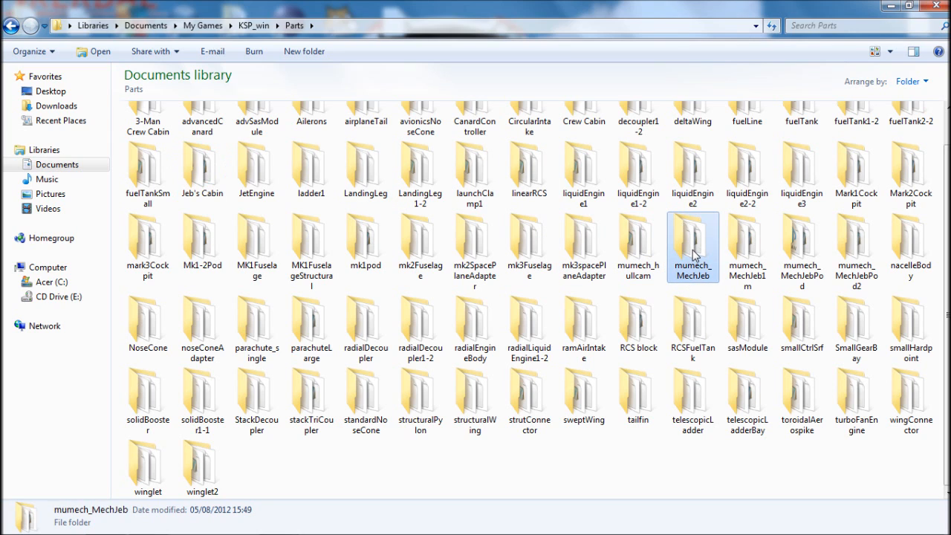
Step: Open the mumech_MechJeb part.cfg alongside the Jeb's Cabin config window
{"action": "double_click", "coordinate": [692, 247]}
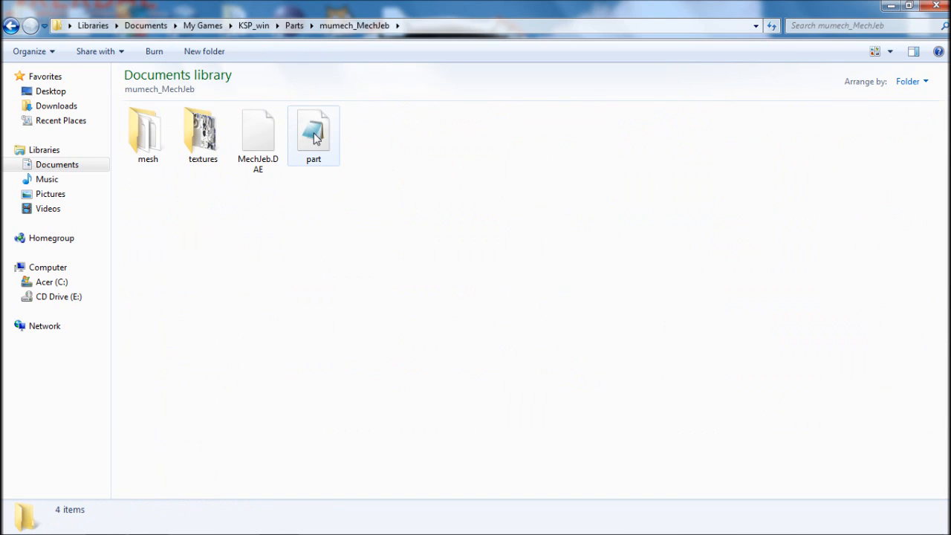
{"action": "double_click", "coordinate": [313, 134]}
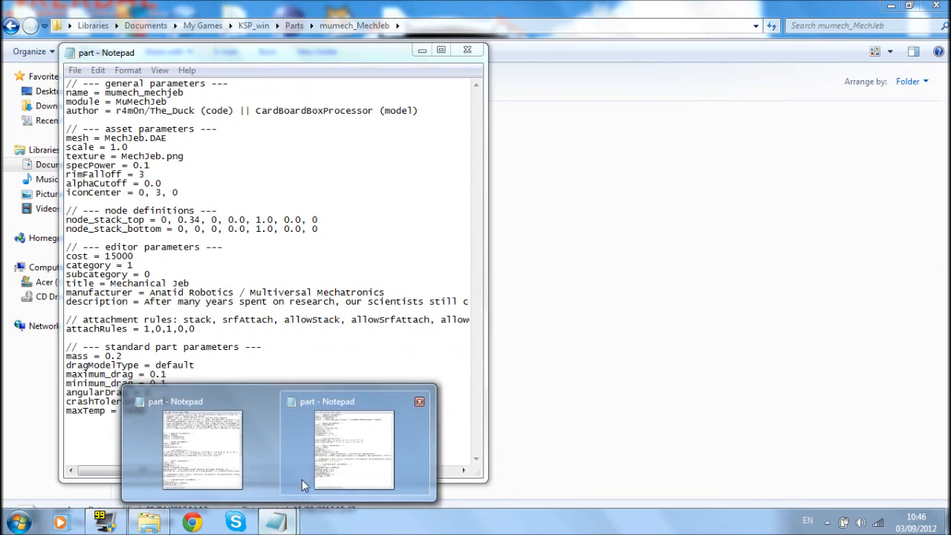
{"action": "left_click", "coordinate": [355, 450]}
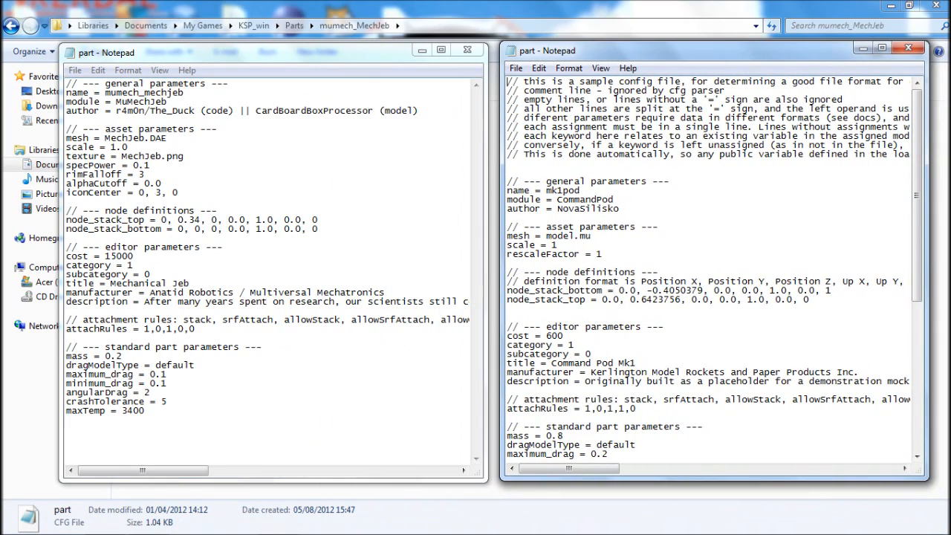
{"action": "mouse_move", "coordinate": [505, 161]}
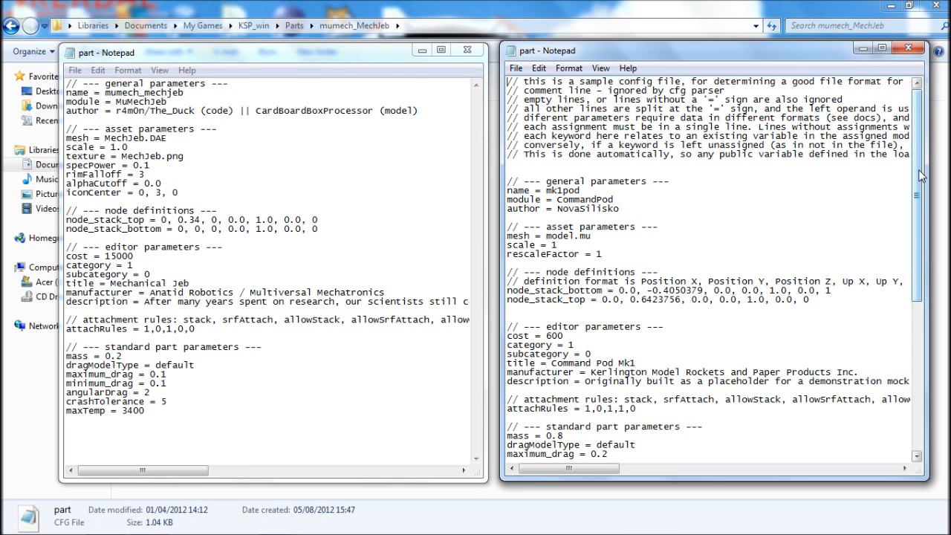
Step: Set the part name to Jeb's Cabin, module MuMechJeb, and author HOcgaming
{"action": "scroll", "scroll_direction": "down", "scroll_amount": 3}
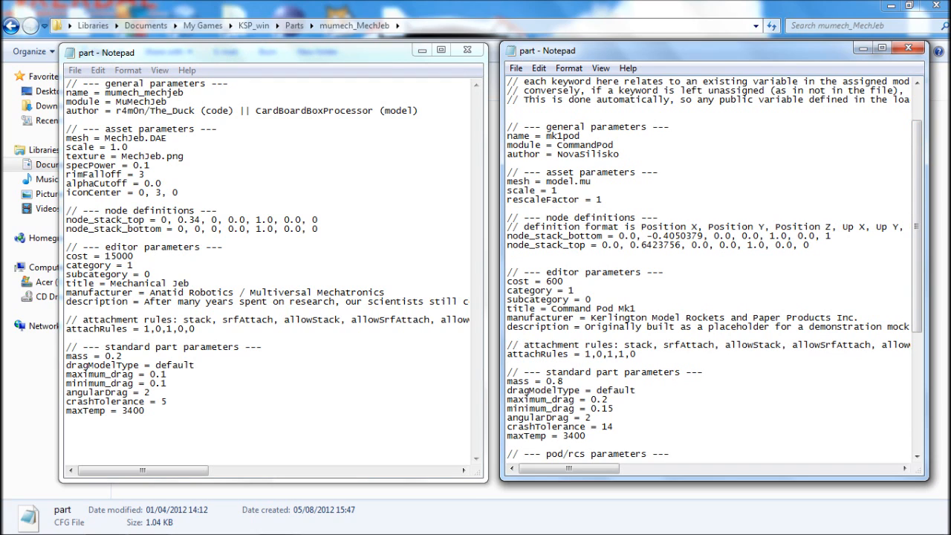
{"action": "double_click", "coordinate": [562, 136]}
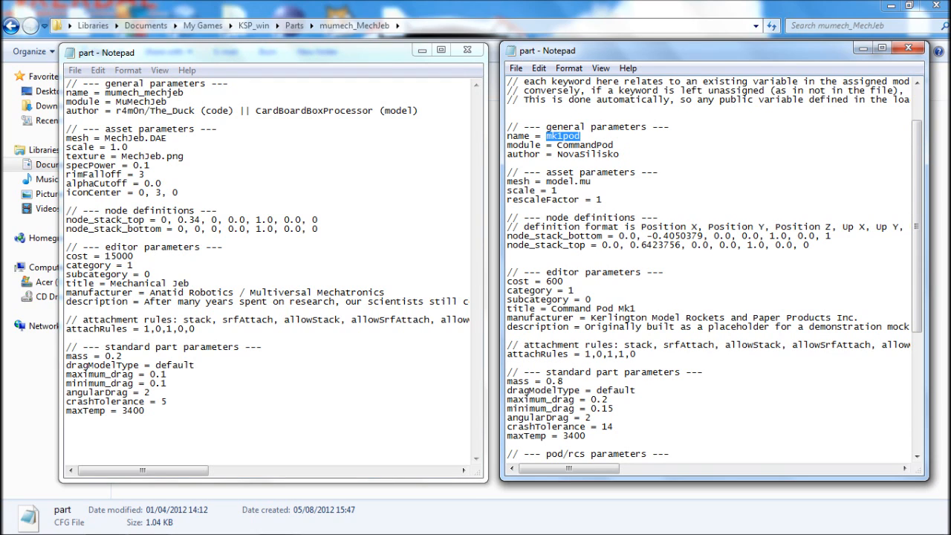
{"action": "type", "text": "Jeb's C"}
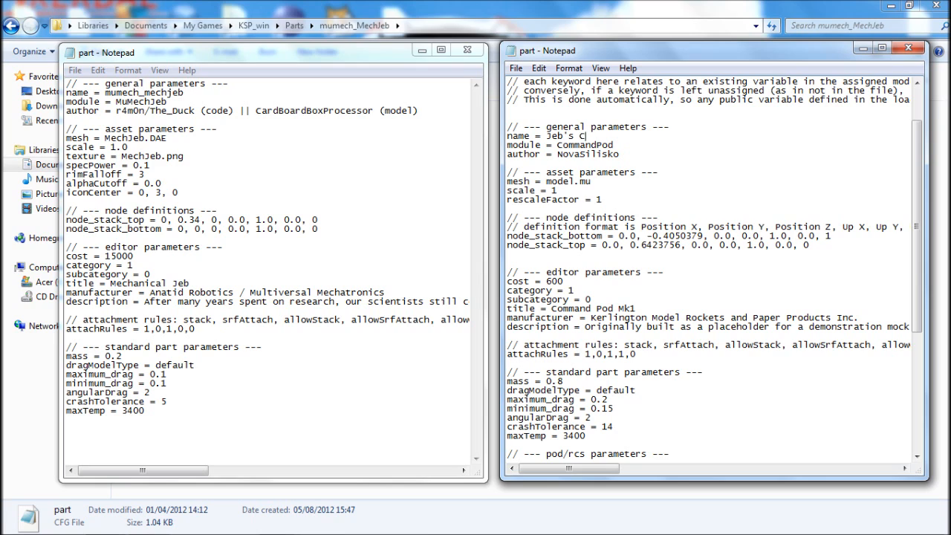
{"action": "type", "text": "abin"}
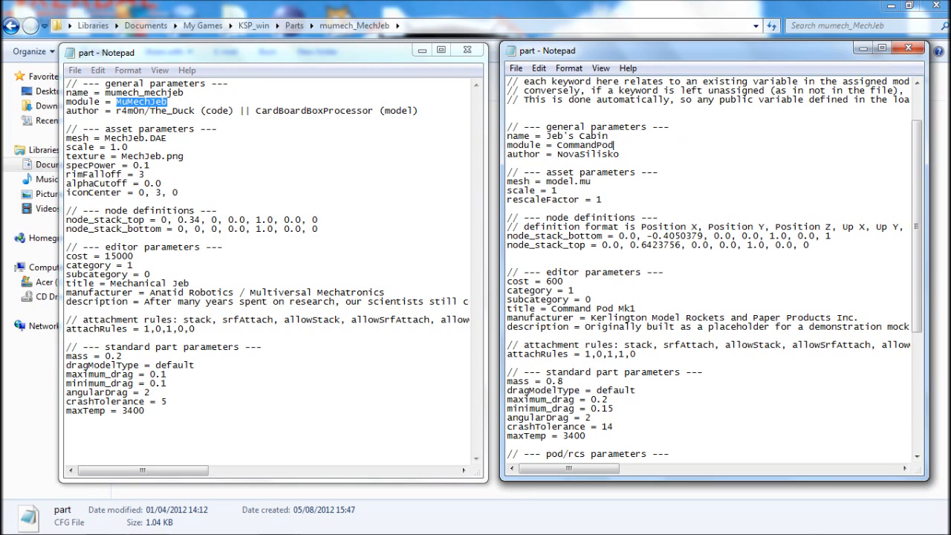
{"action": "type", "text": "MuMechJeb"}
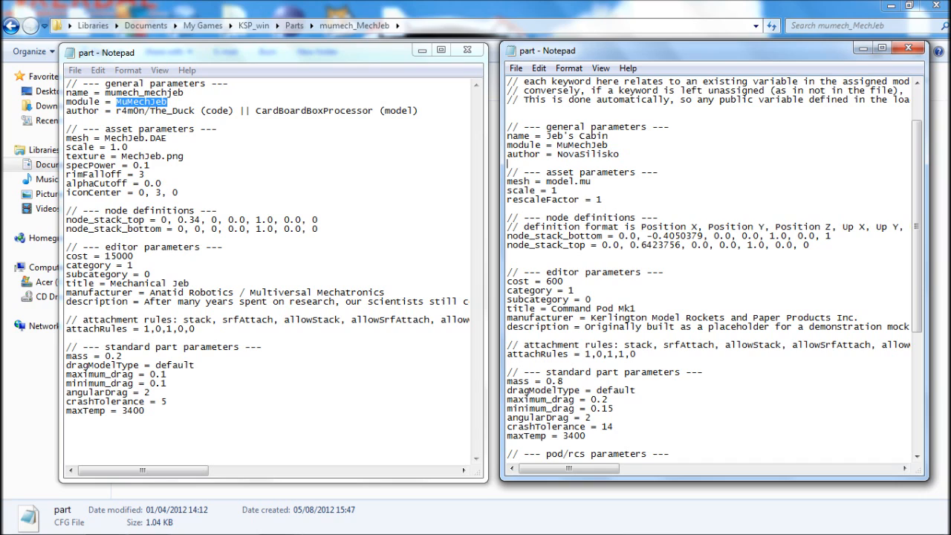
{"action": "double_click", "coordinate": [586, 154]}
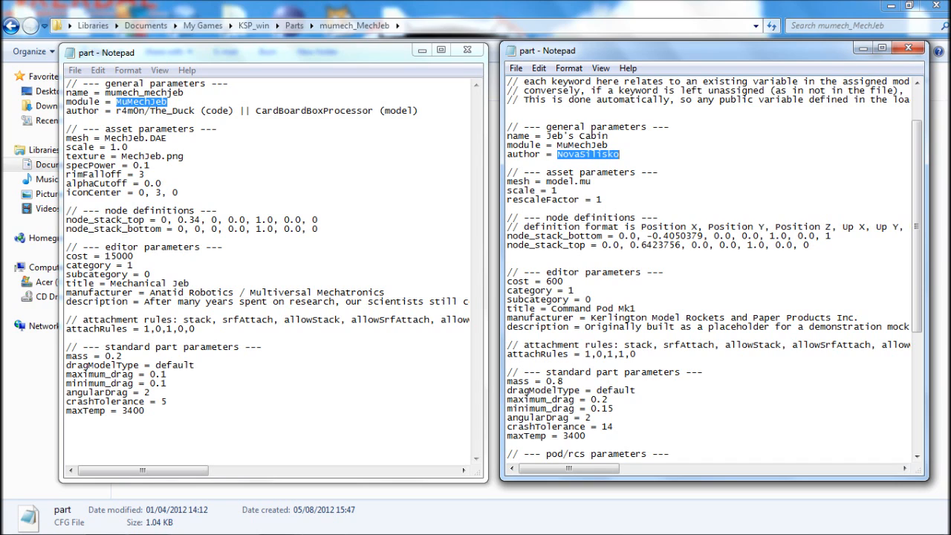
{"action": "type", "text": "HOcgaming"}
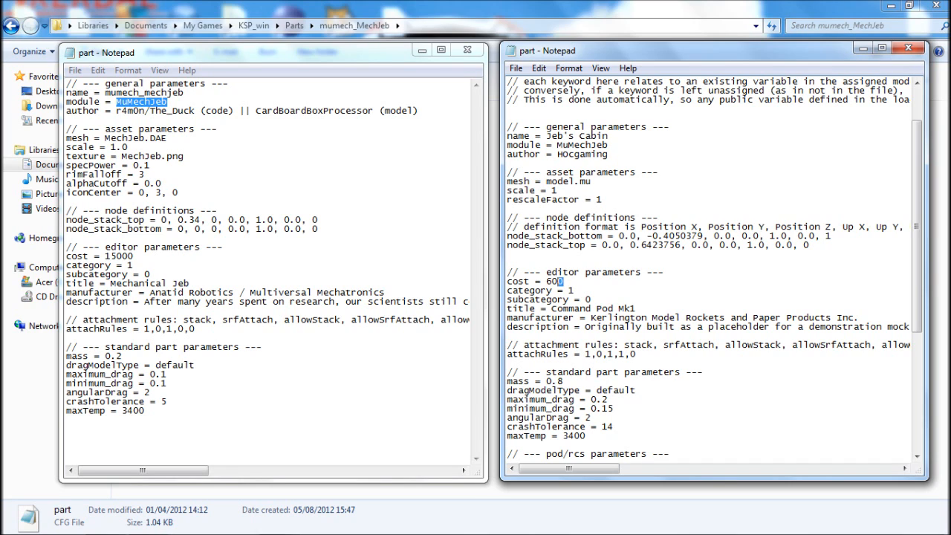
Step: Enter cost 1000, title Jeb's Cabin, manufacturer Shoot For The Moon Enterprises, and a crew-cabin description
{"action": "type", "text": "1000"}
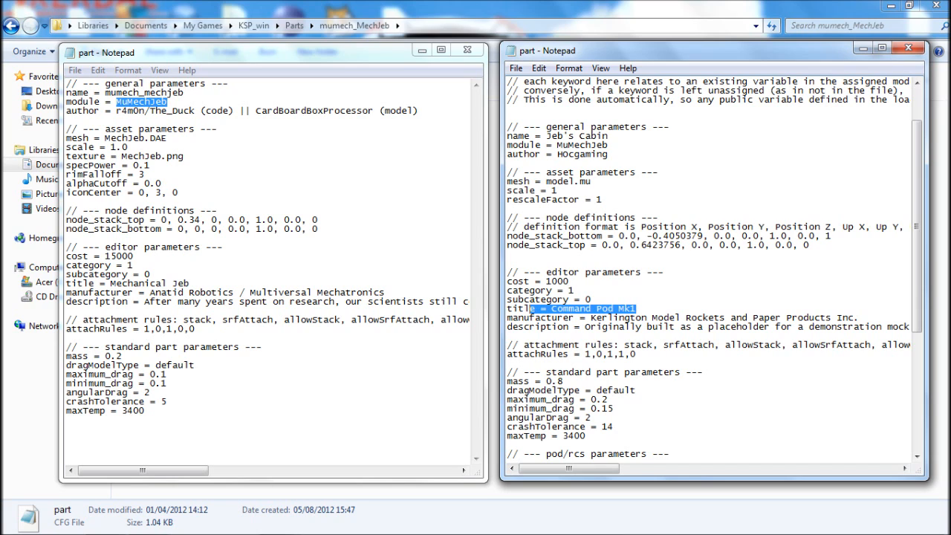
{"action": "type", "text": "Jeb's Cabin"}
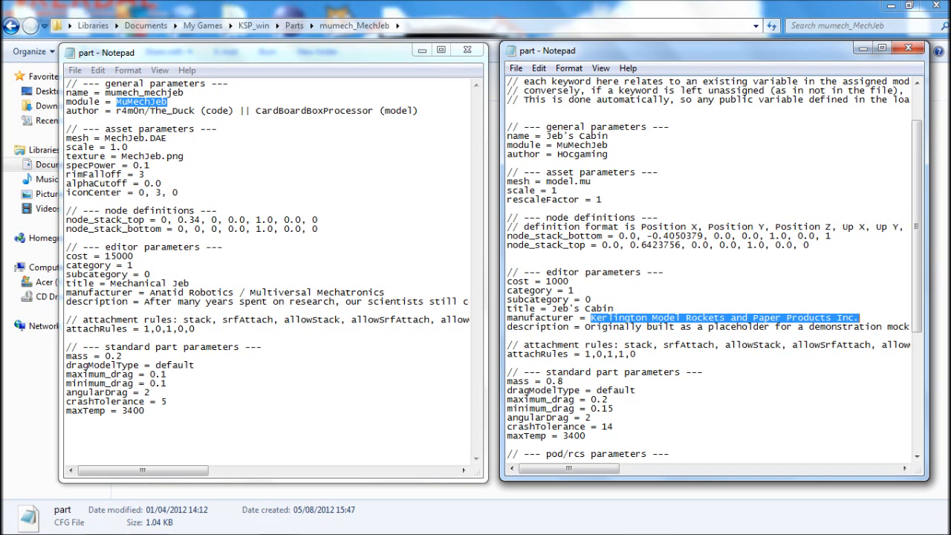
{"action": "type", "text": "Shoot For"}
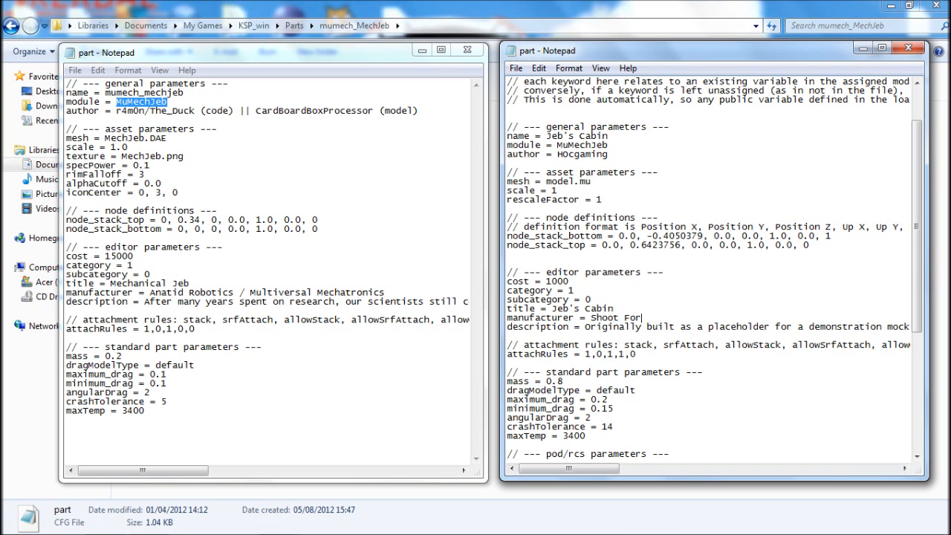
{"action": "type", "text": "The M"}
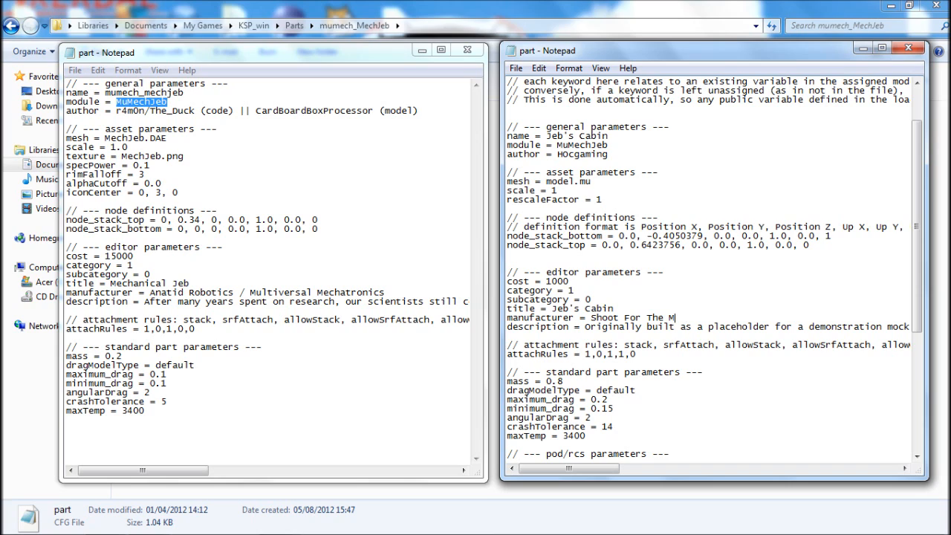
{"action": "type", "text": "oon Enterprises."}
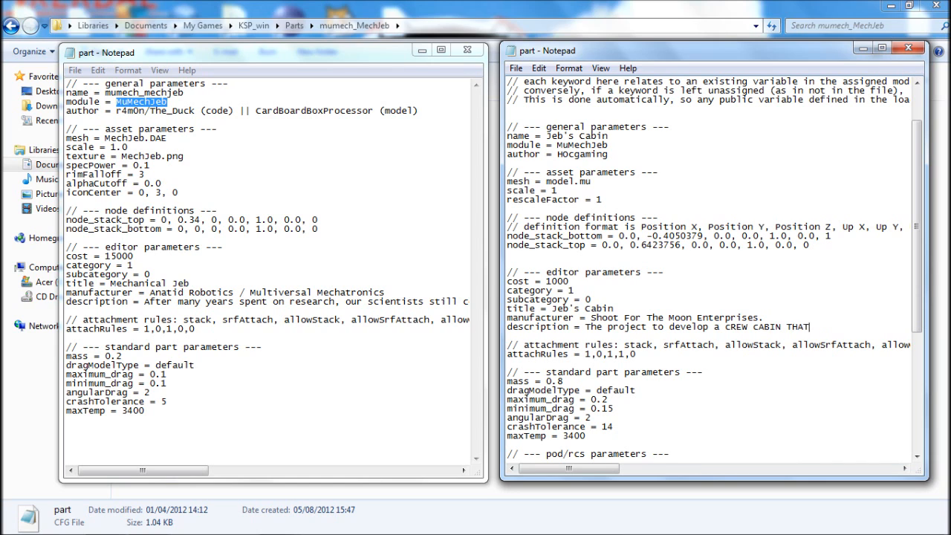
{"action": "type", "text": "crew Cabin that allow"}
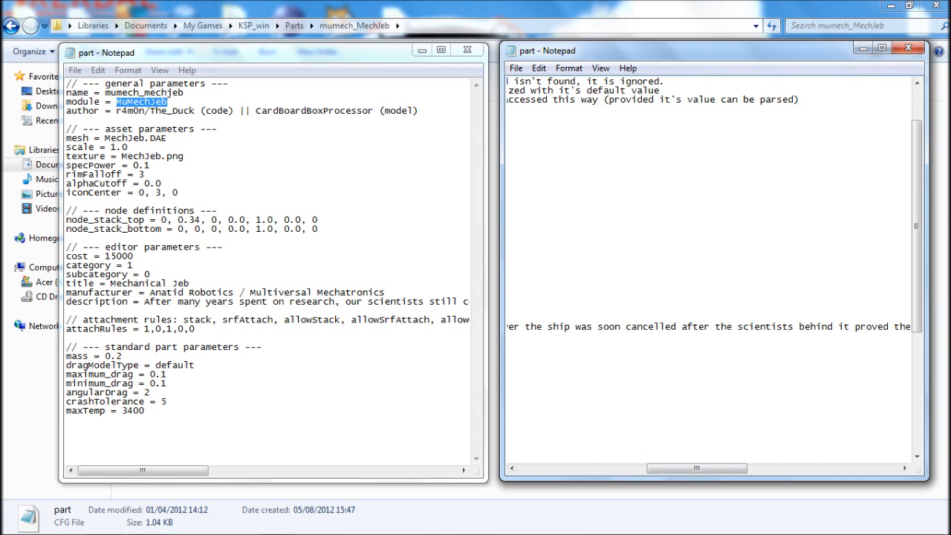
Step: Review the edited Jeb's Cabin part.cfg and close the mumech_MechJeb reference file
{"action": "left_click_drag", "start_coordinate": [669, 469], "coordinate": [696, 469]}
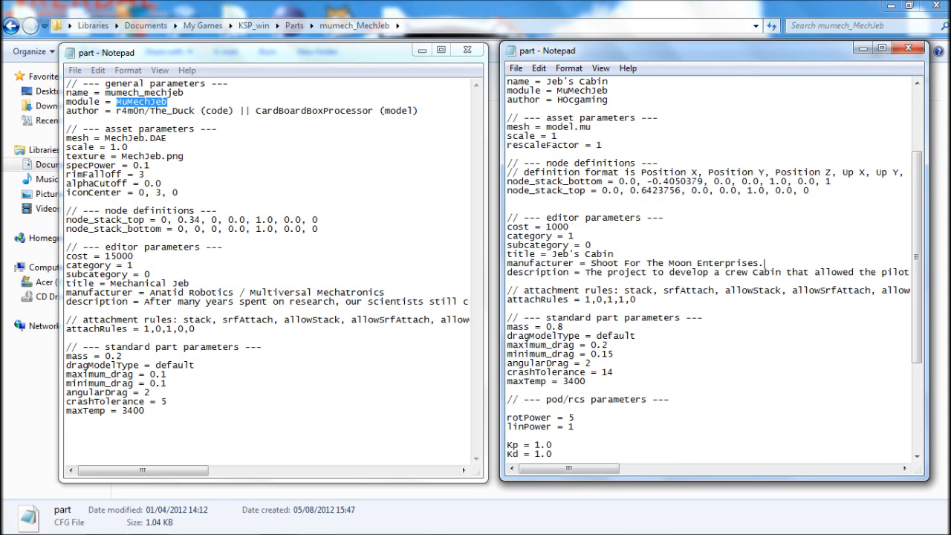
{"action": "scroll", "scroll_direction": "down", "scroll_amount": 3}
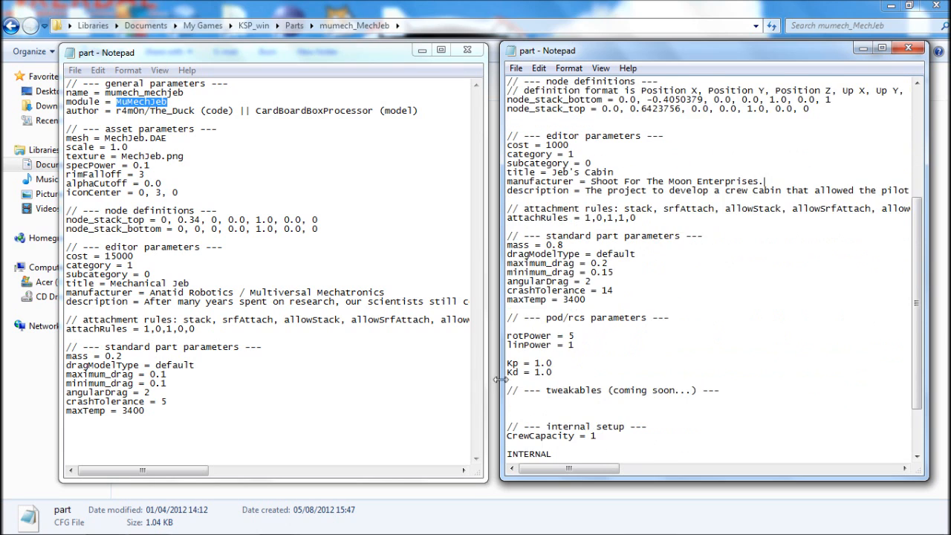
{"action": "scroll", "scroll_direction": "down", "scroll_amount": 3}
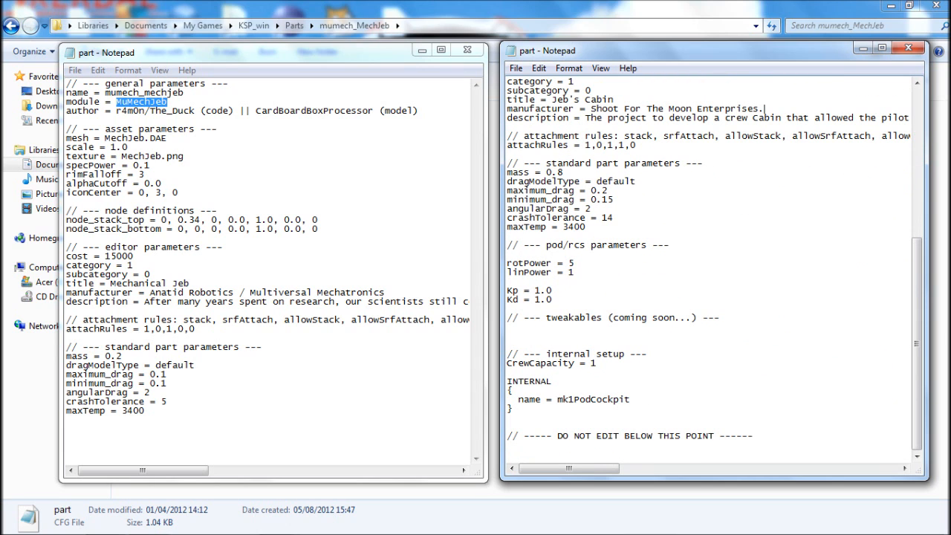
{"action": "mouse_move", "coordinate": [499, 390]}
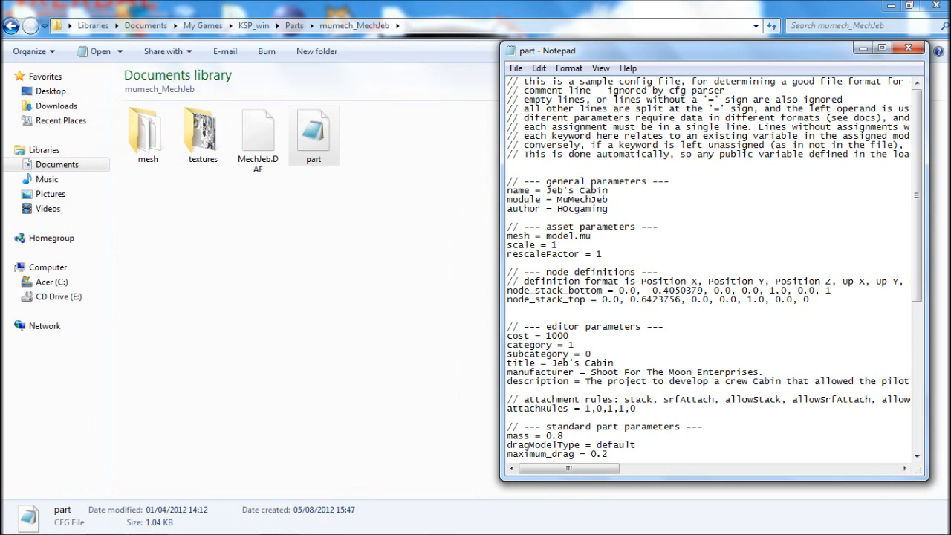
Step: Reopen the Jeb's Cabin folder from Parts, then navigate up to KSP_win
{"action": "left_click", "coordinate": [908, 48]}
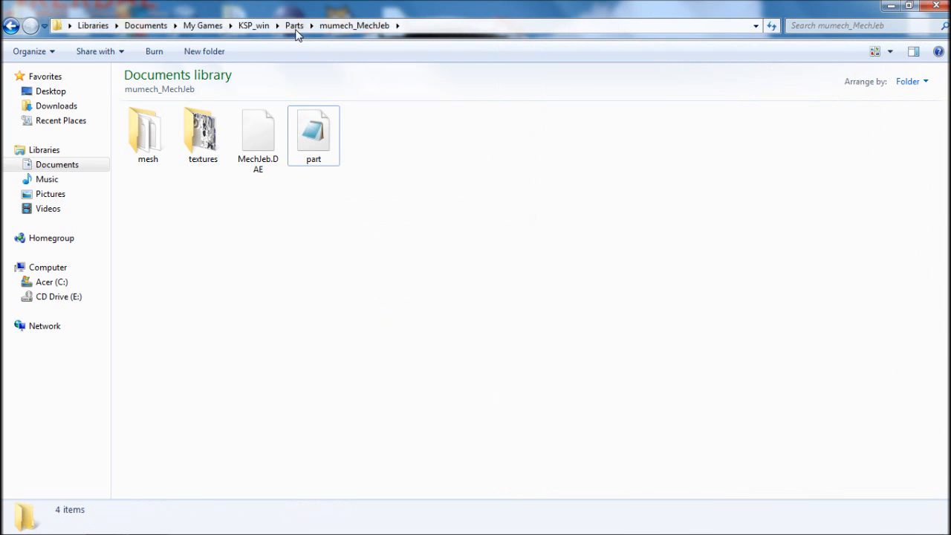
{"action": "left_click", "coordinate": [294, 25]}
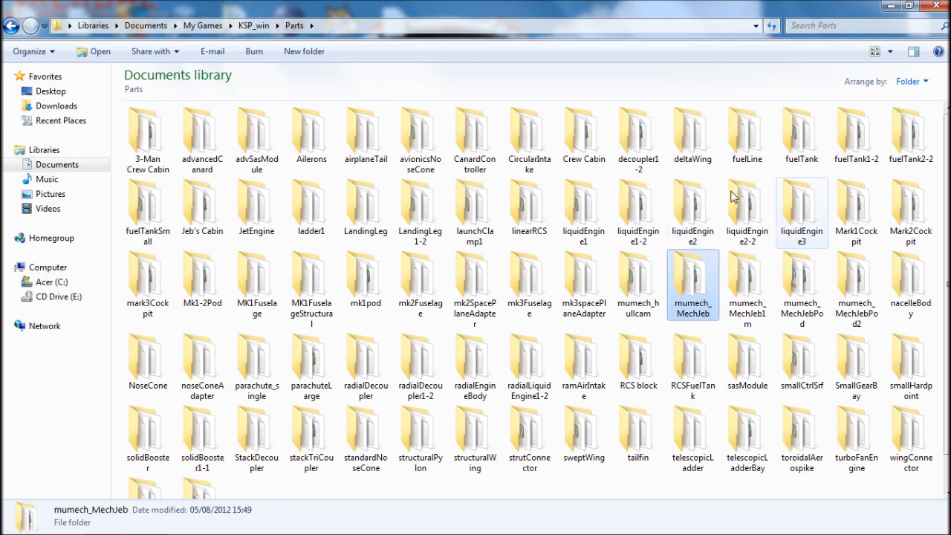
{"action": "mouse_move", "coordinate": [248, 366]}
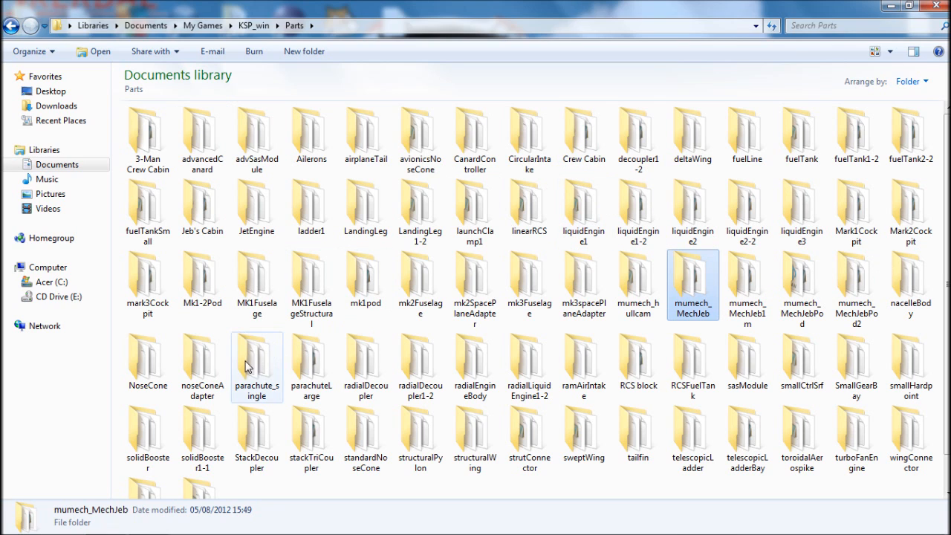
{"action": "left_click", "coordinate": [202, 206]}
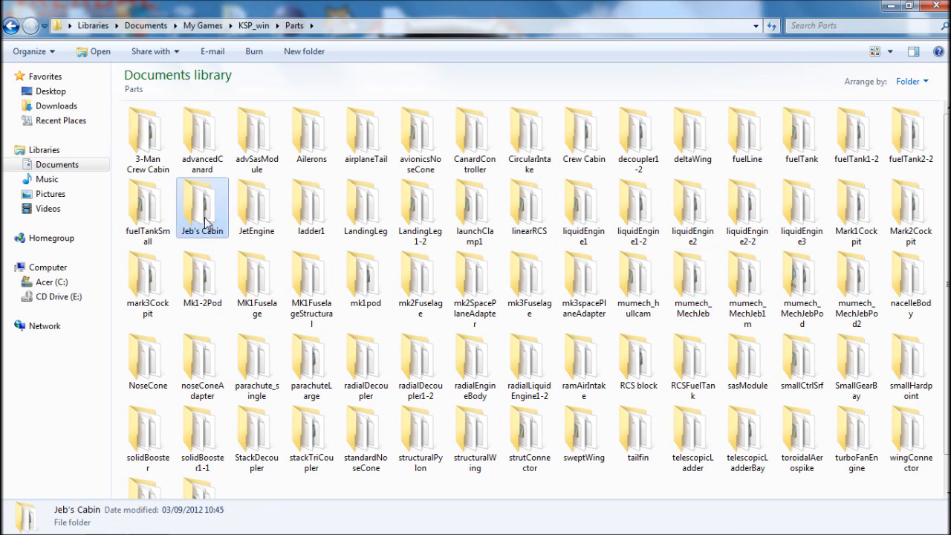
{"action": "double_click", "coordinate": [202, 204]}
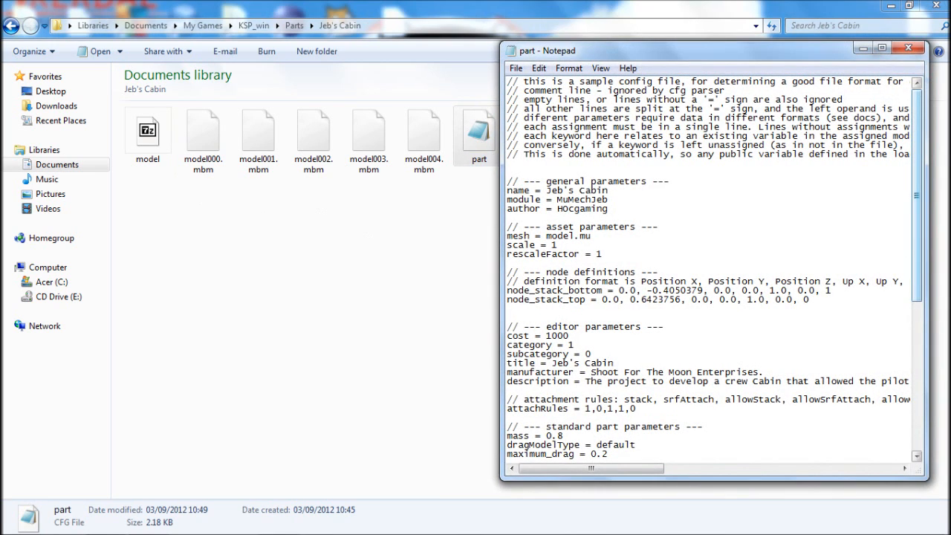
{"action": "left_click", "coordinate": [907, 48]}
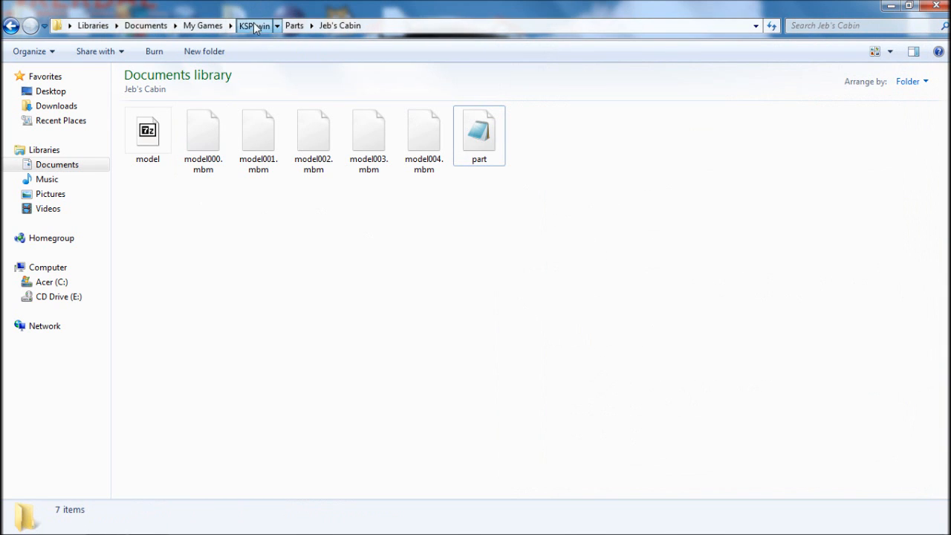
{"action": "left_click", "coordinate": [253, 25]}
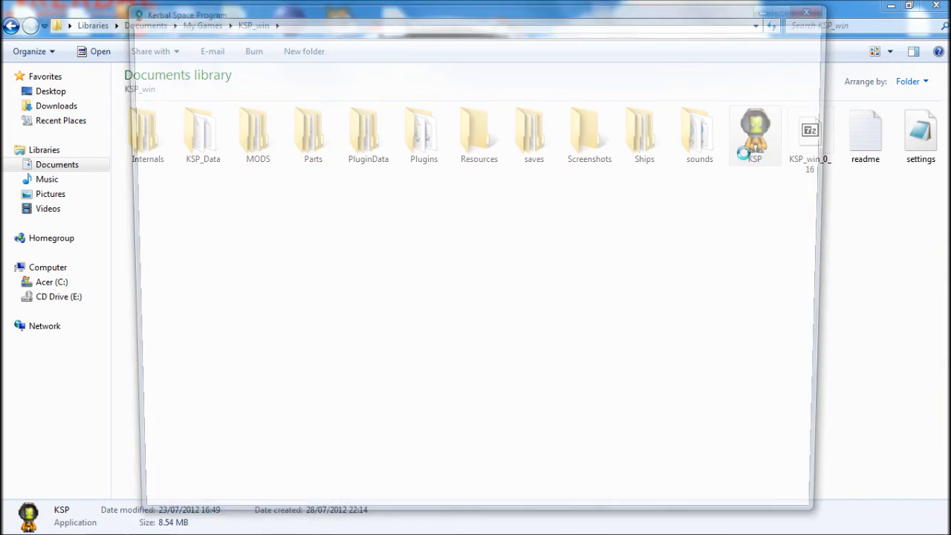
Step: Launch KSP.exe and start the game into the Vehicle Assembly Building
{"action": "double_click", "coordinate": [754, 134]}
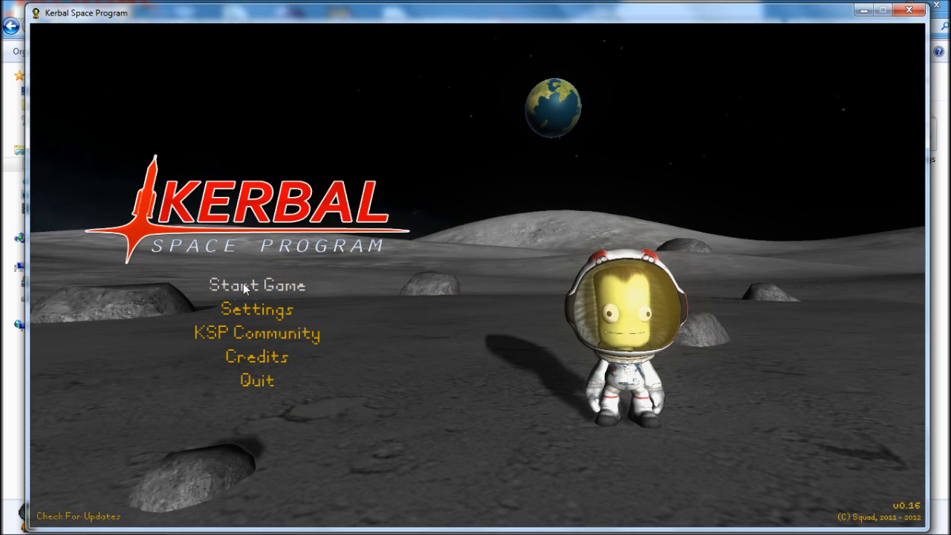
{"action": "left_click", "coordinate": [258, 285]}
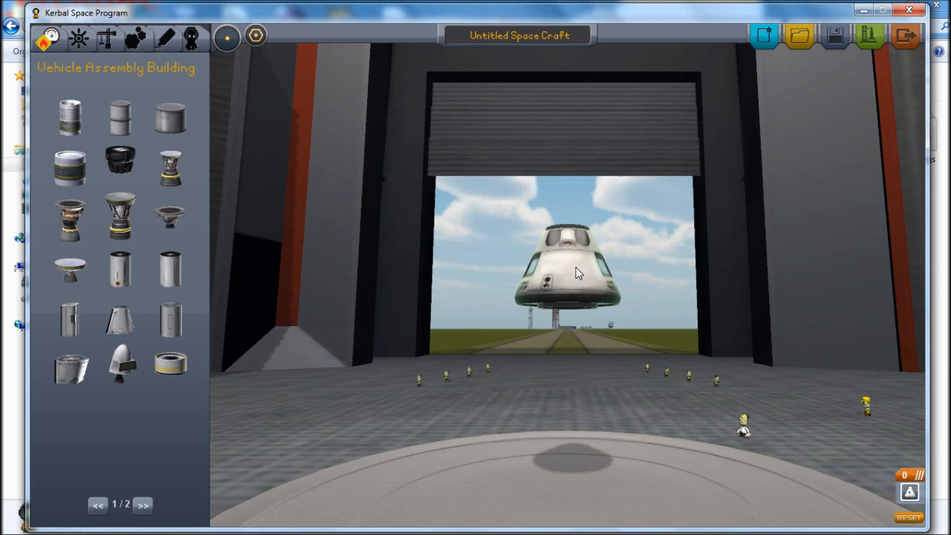
Step: Show the Command & Control parts and open the saved craft list
{"action": "left_click", "coordinate": [77, 37]}
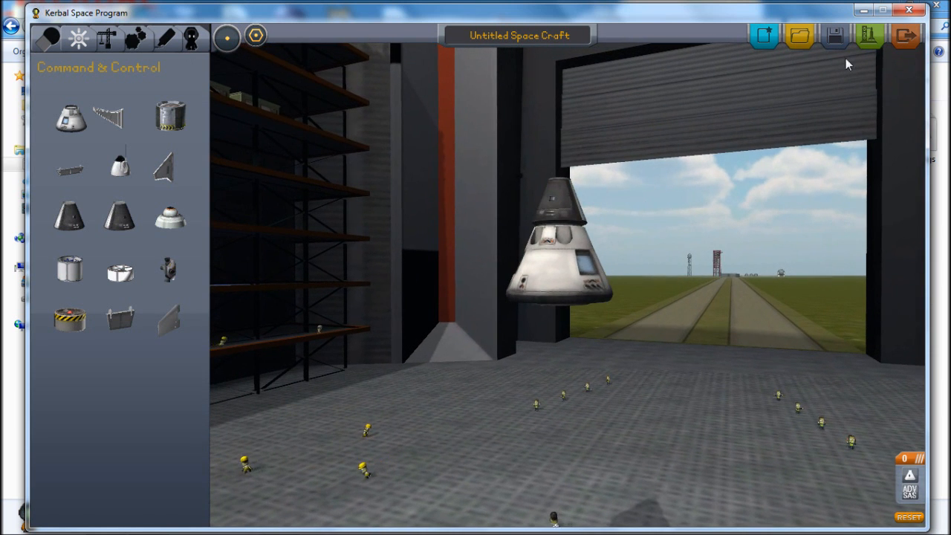
{"action": "left_click", "coordinate": [798, 35]}
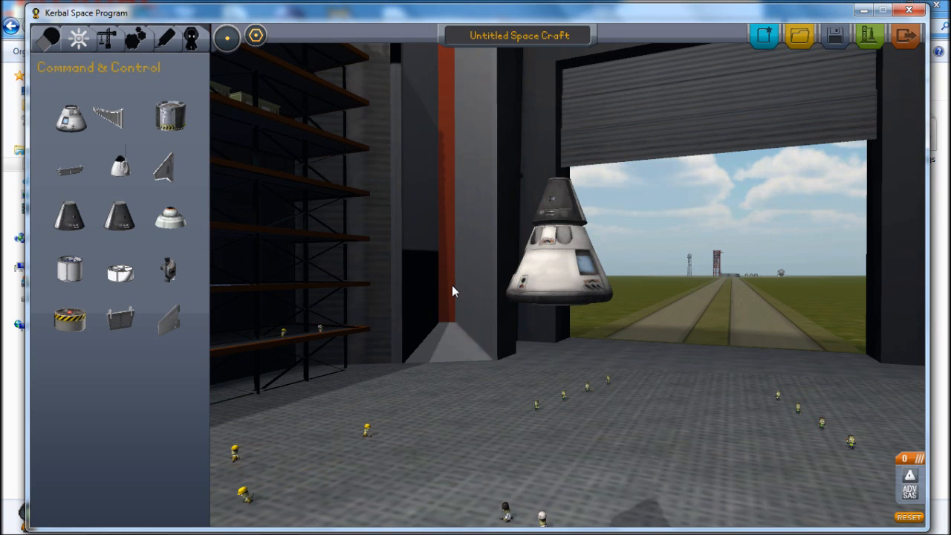
{"action": "mouse_move", "coordinate": [447, 287]}
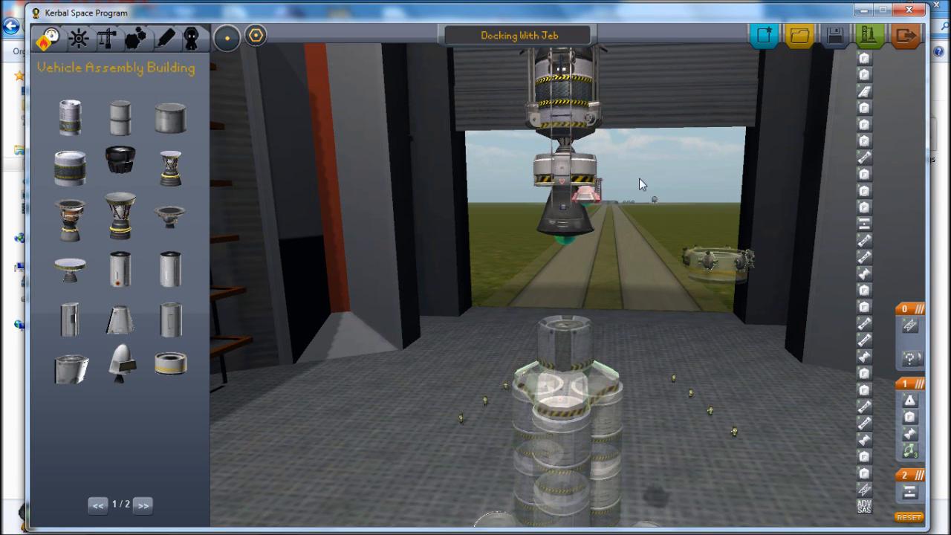
{"action": "mouse_move", "coordinate": [171, 364]}
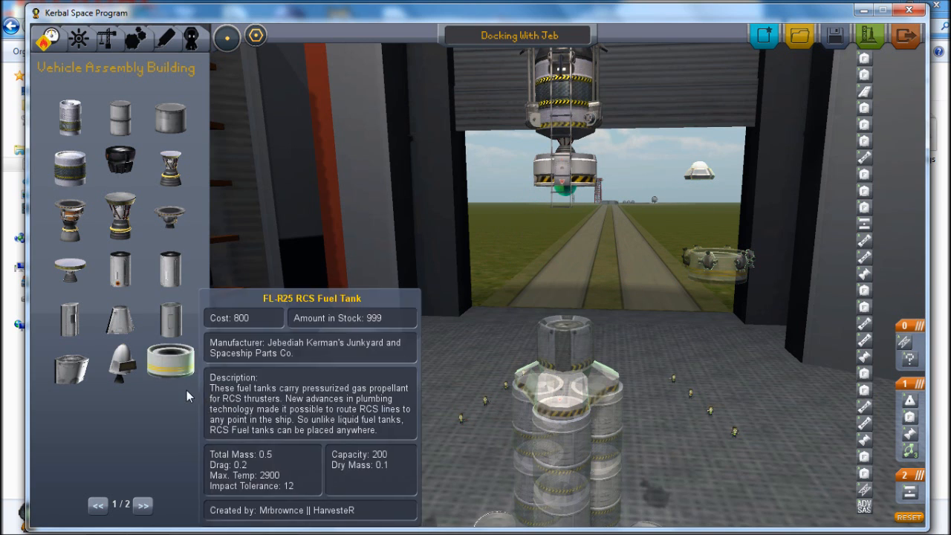
Step: Load the saved craft 'Docking With Jeb' from the Load dialog into the VAB
{"action": "left_click", "coordinate": [78, 37]}
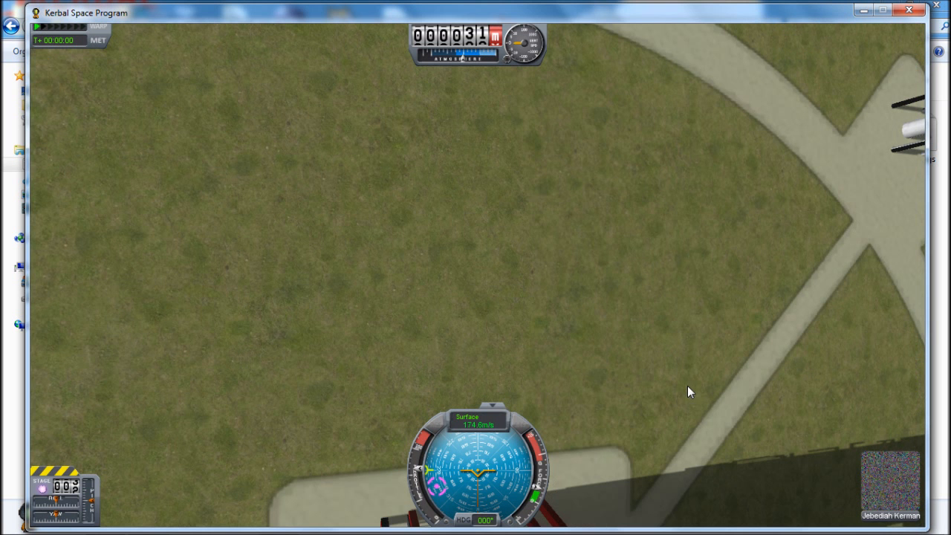
{"action": "mouse_move", "coordinate": [871, 225]}
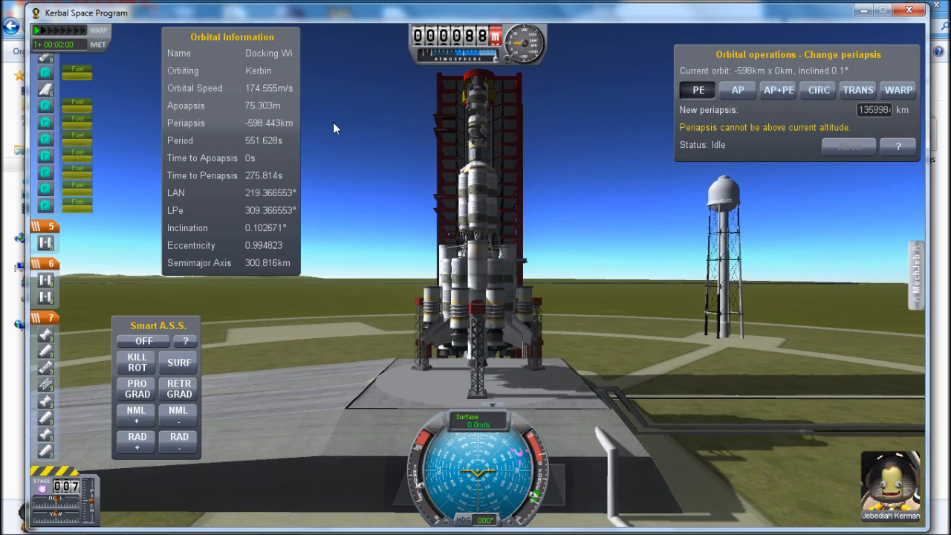
{"action": "mouse_move", "coordinate": [355, 146]}
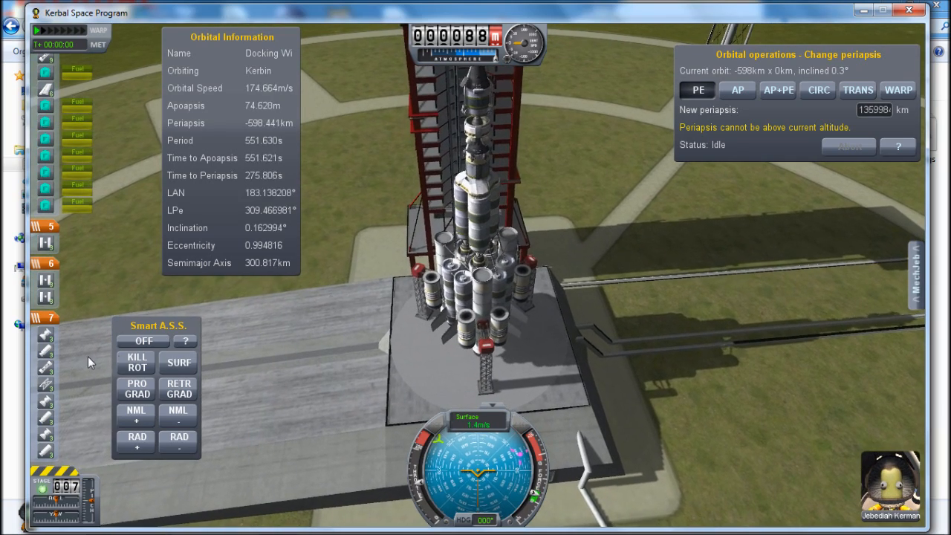
Step: Apply MechJeb's KILL ROT to hold the rocket's rotation steady on the launchpad
{"action": "left_click", "coordinate": [136, 363]}
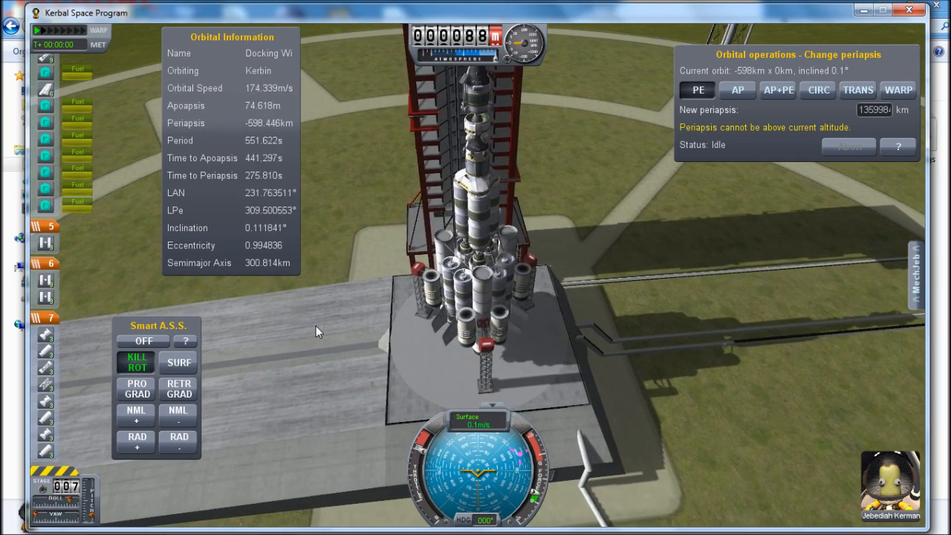